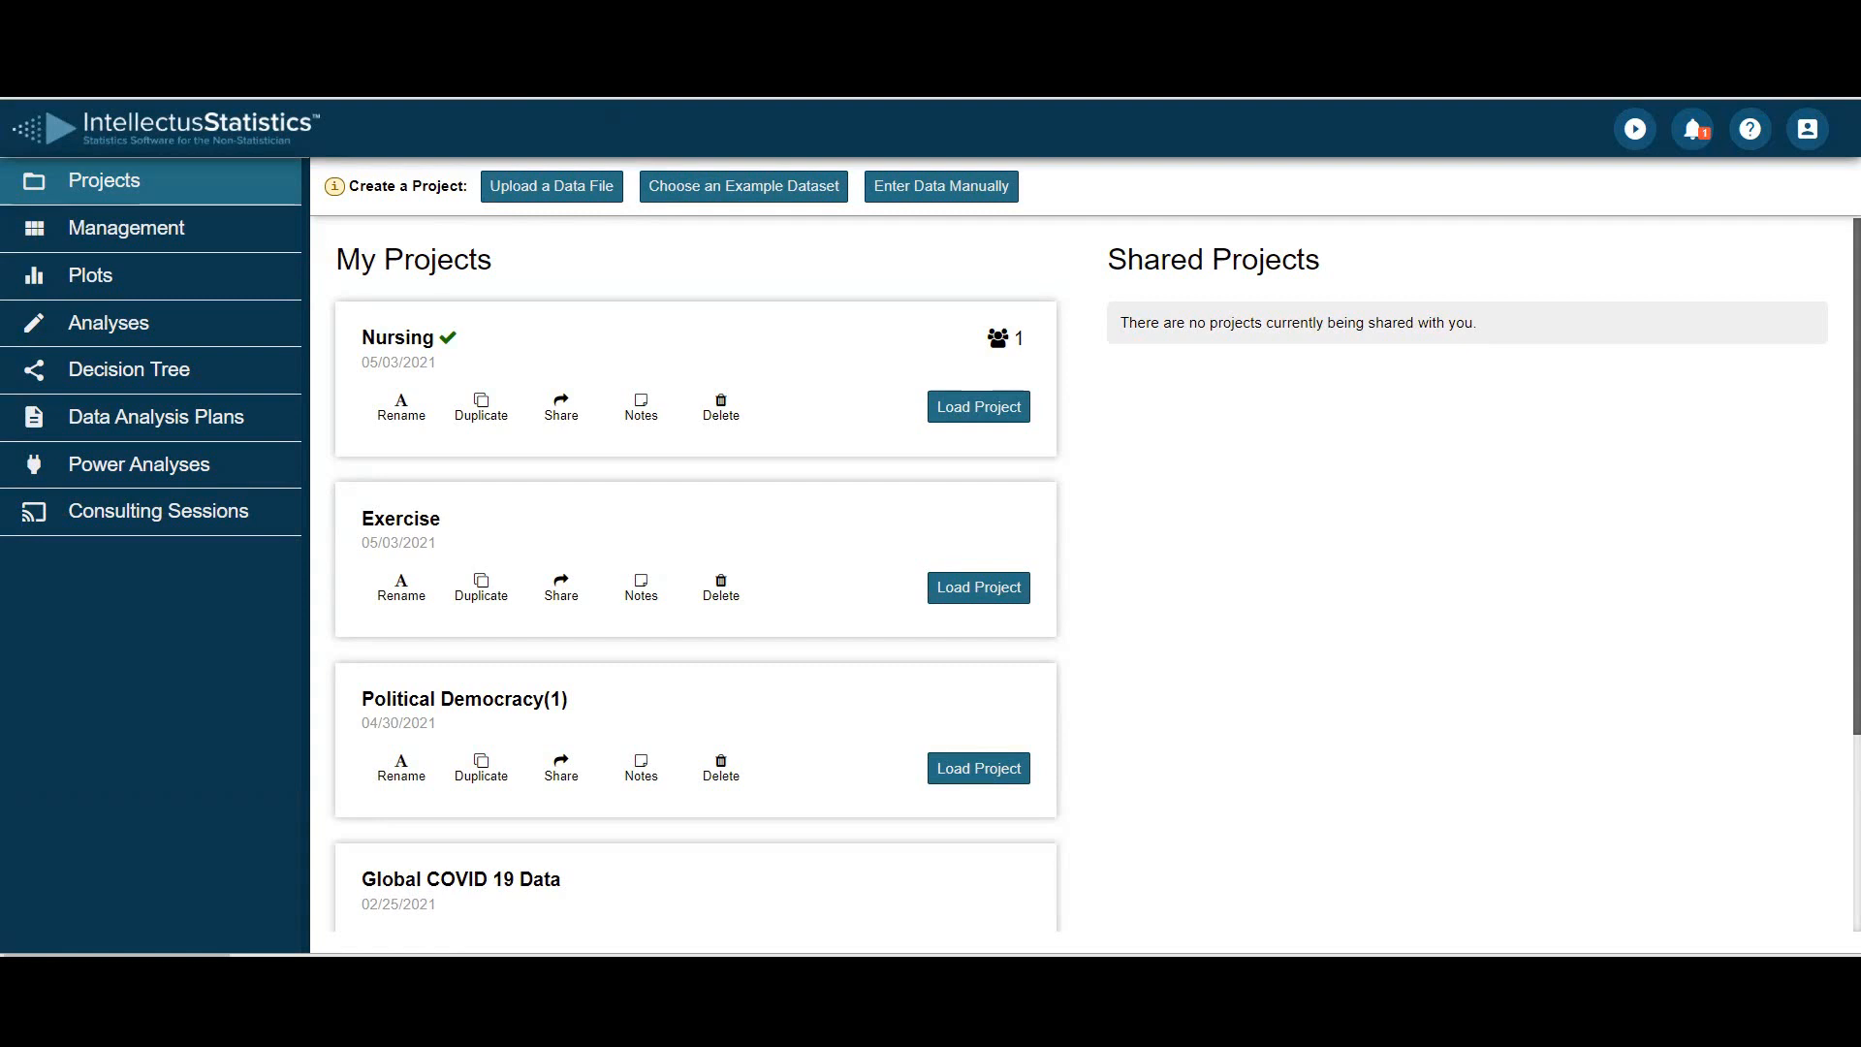
mouse_move(551, 187)
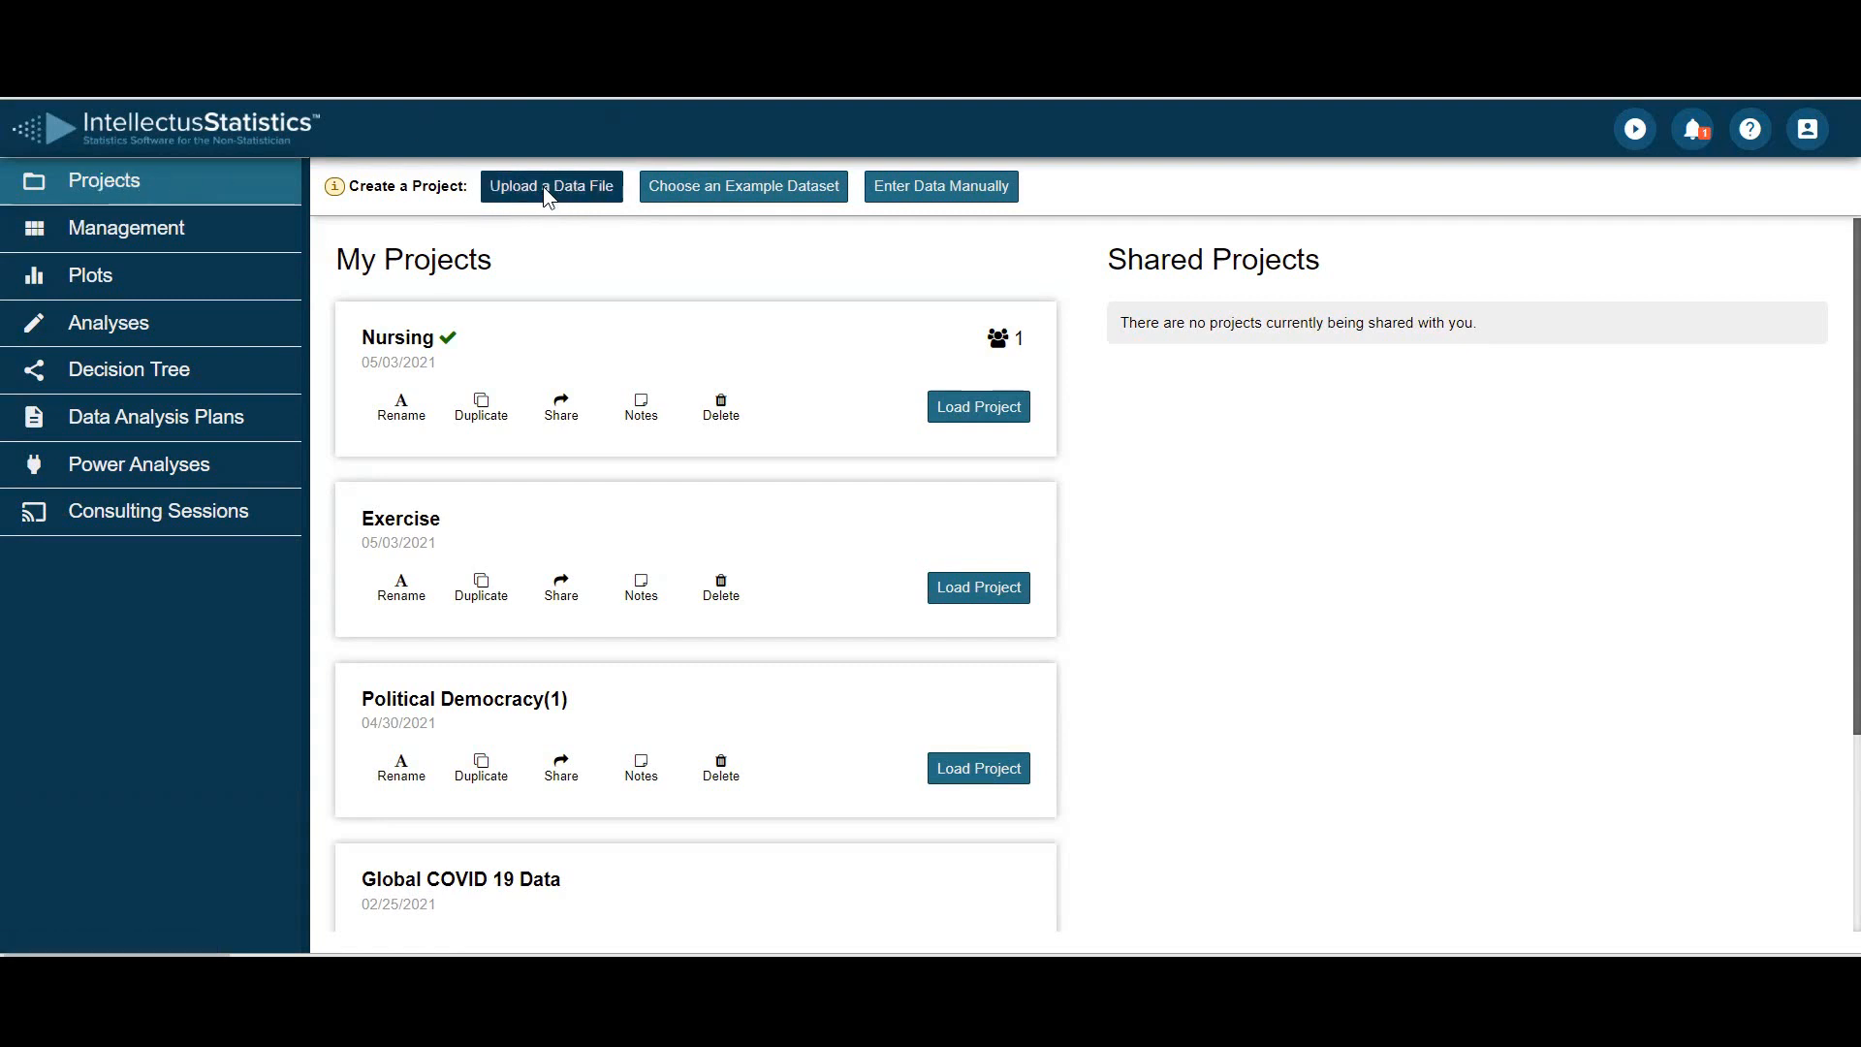
- Upload Exercise.csv as a new CSV data-file project
left_click(549, 186)
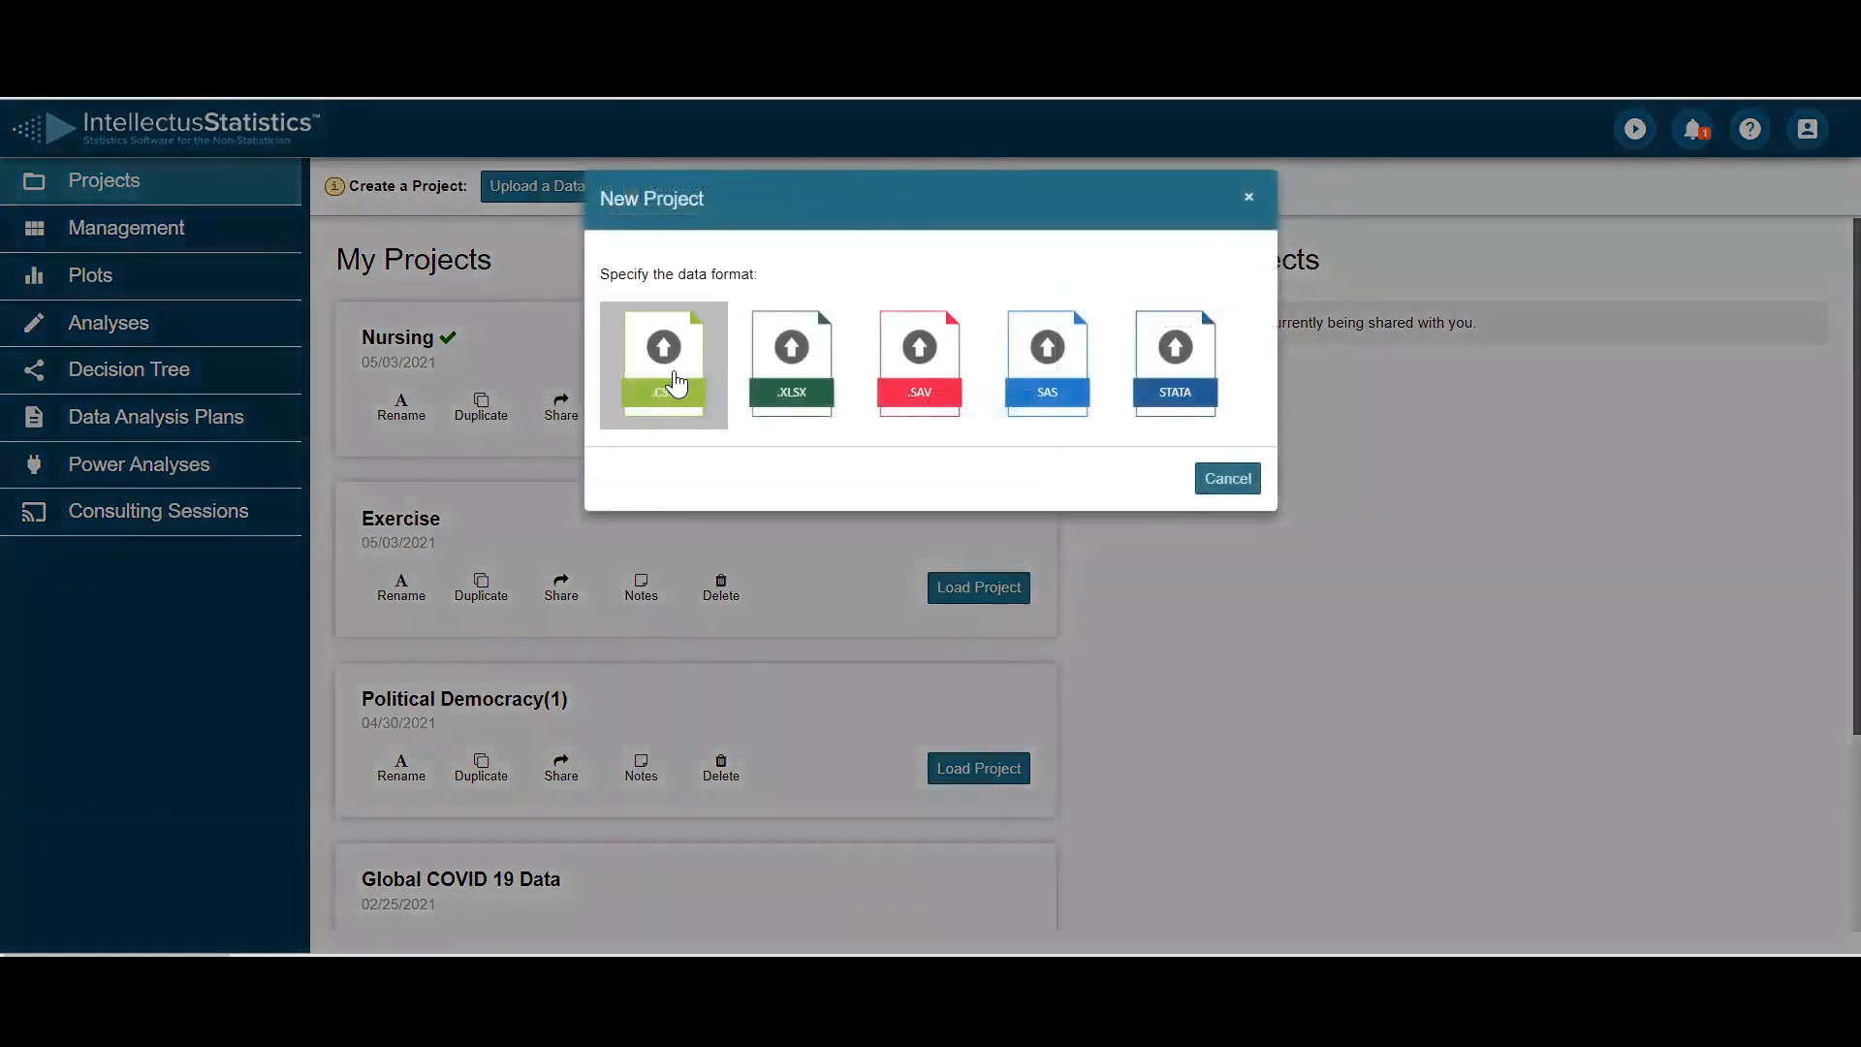
left_click(663, 365)
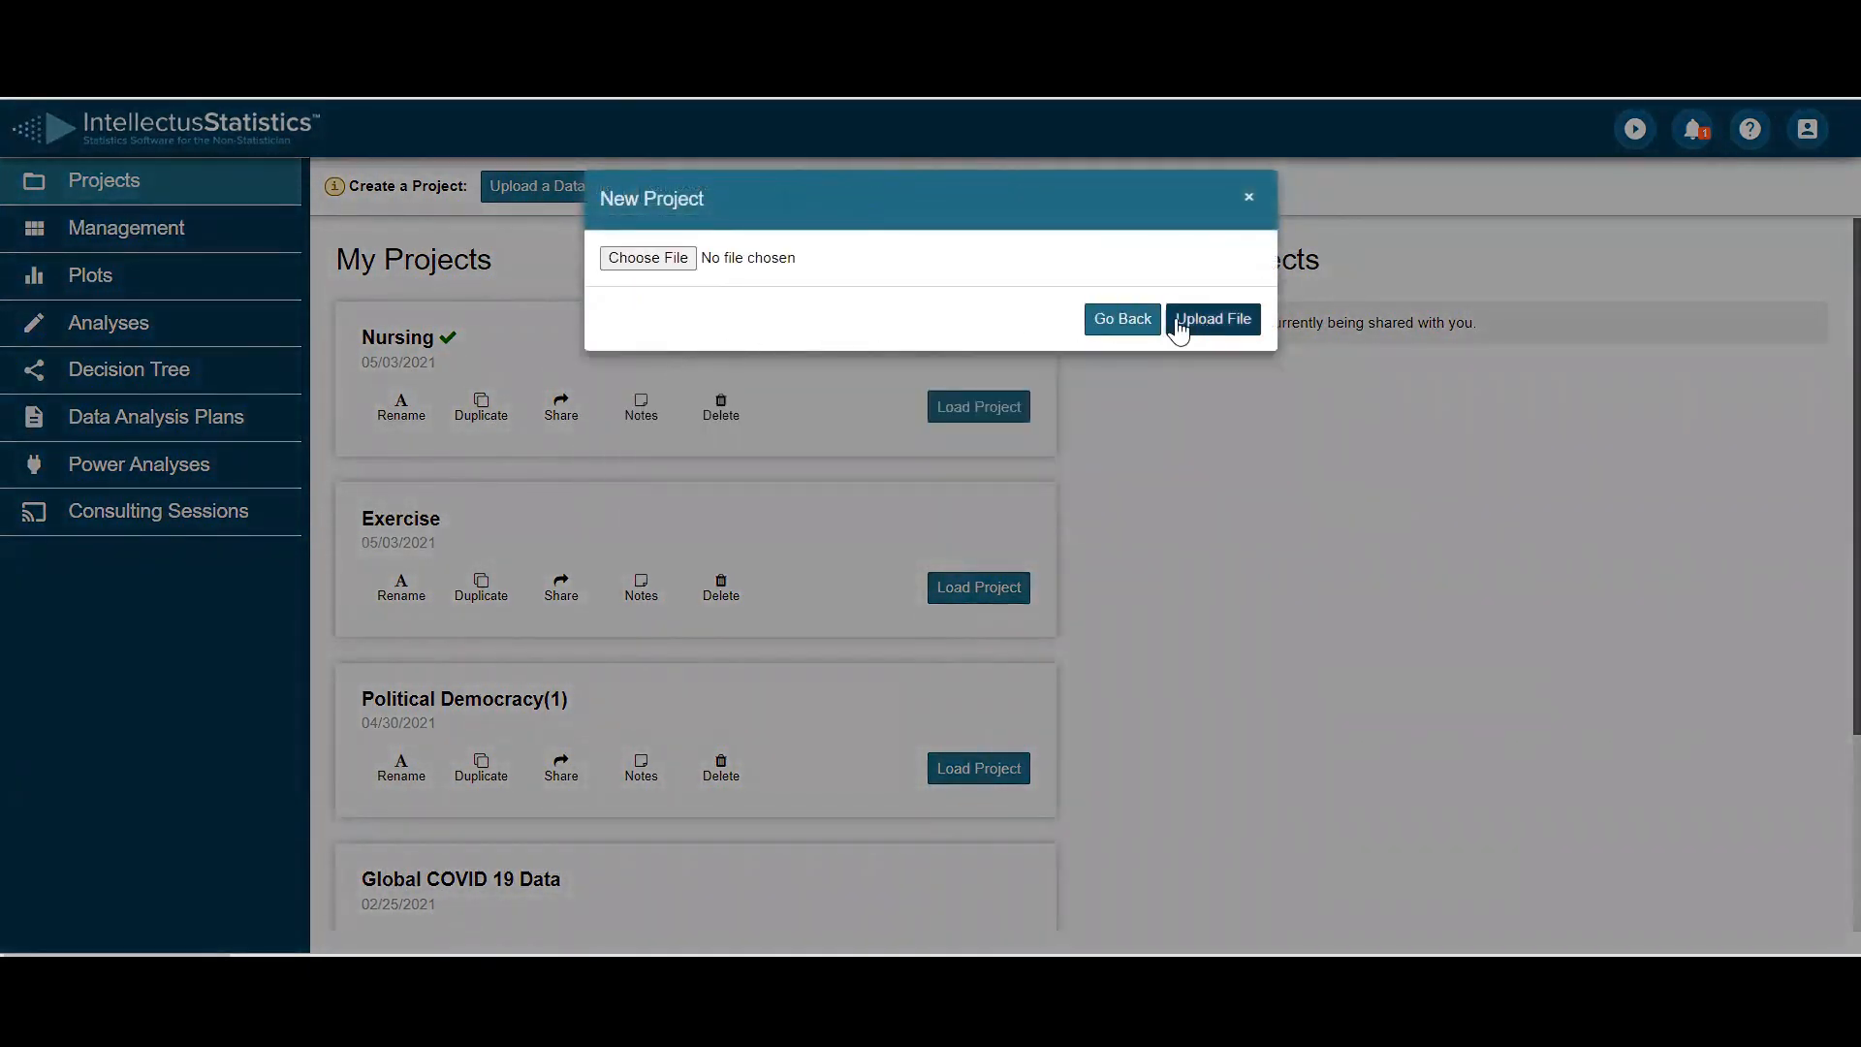
left_click(647, 258)
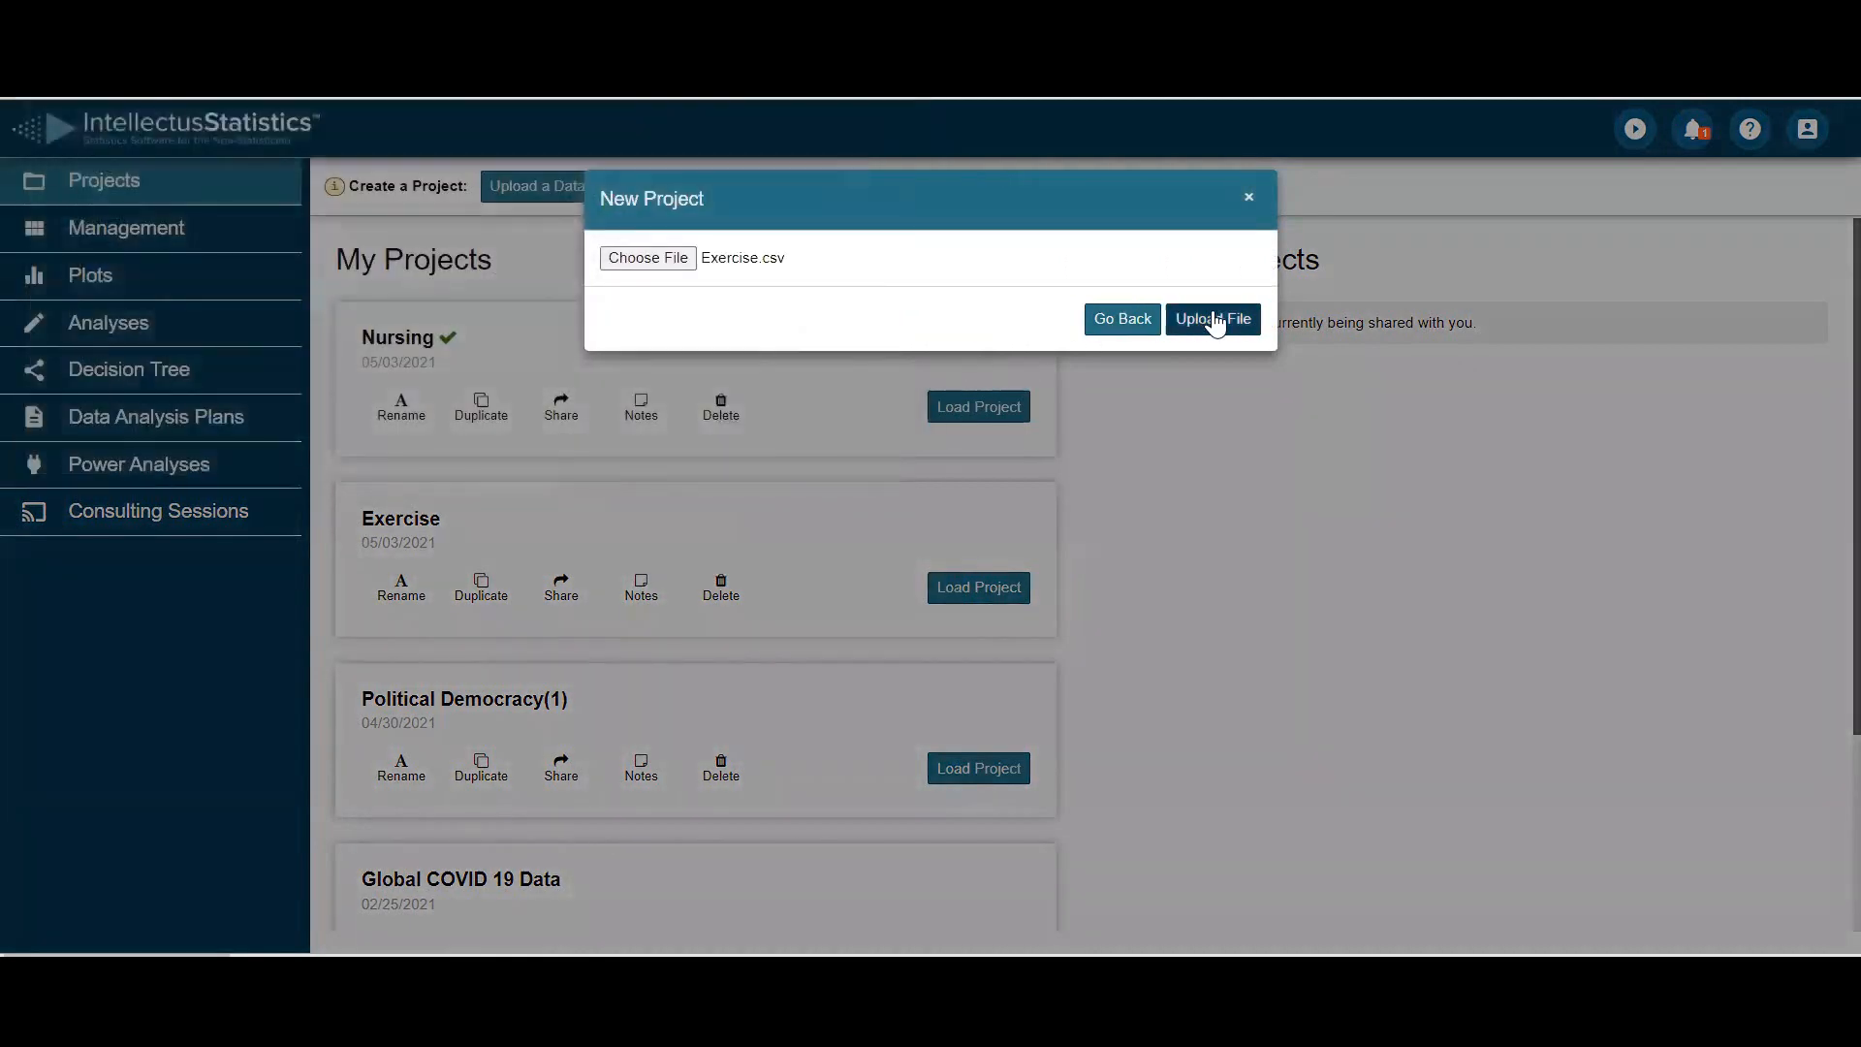
left_click(1214, 318)
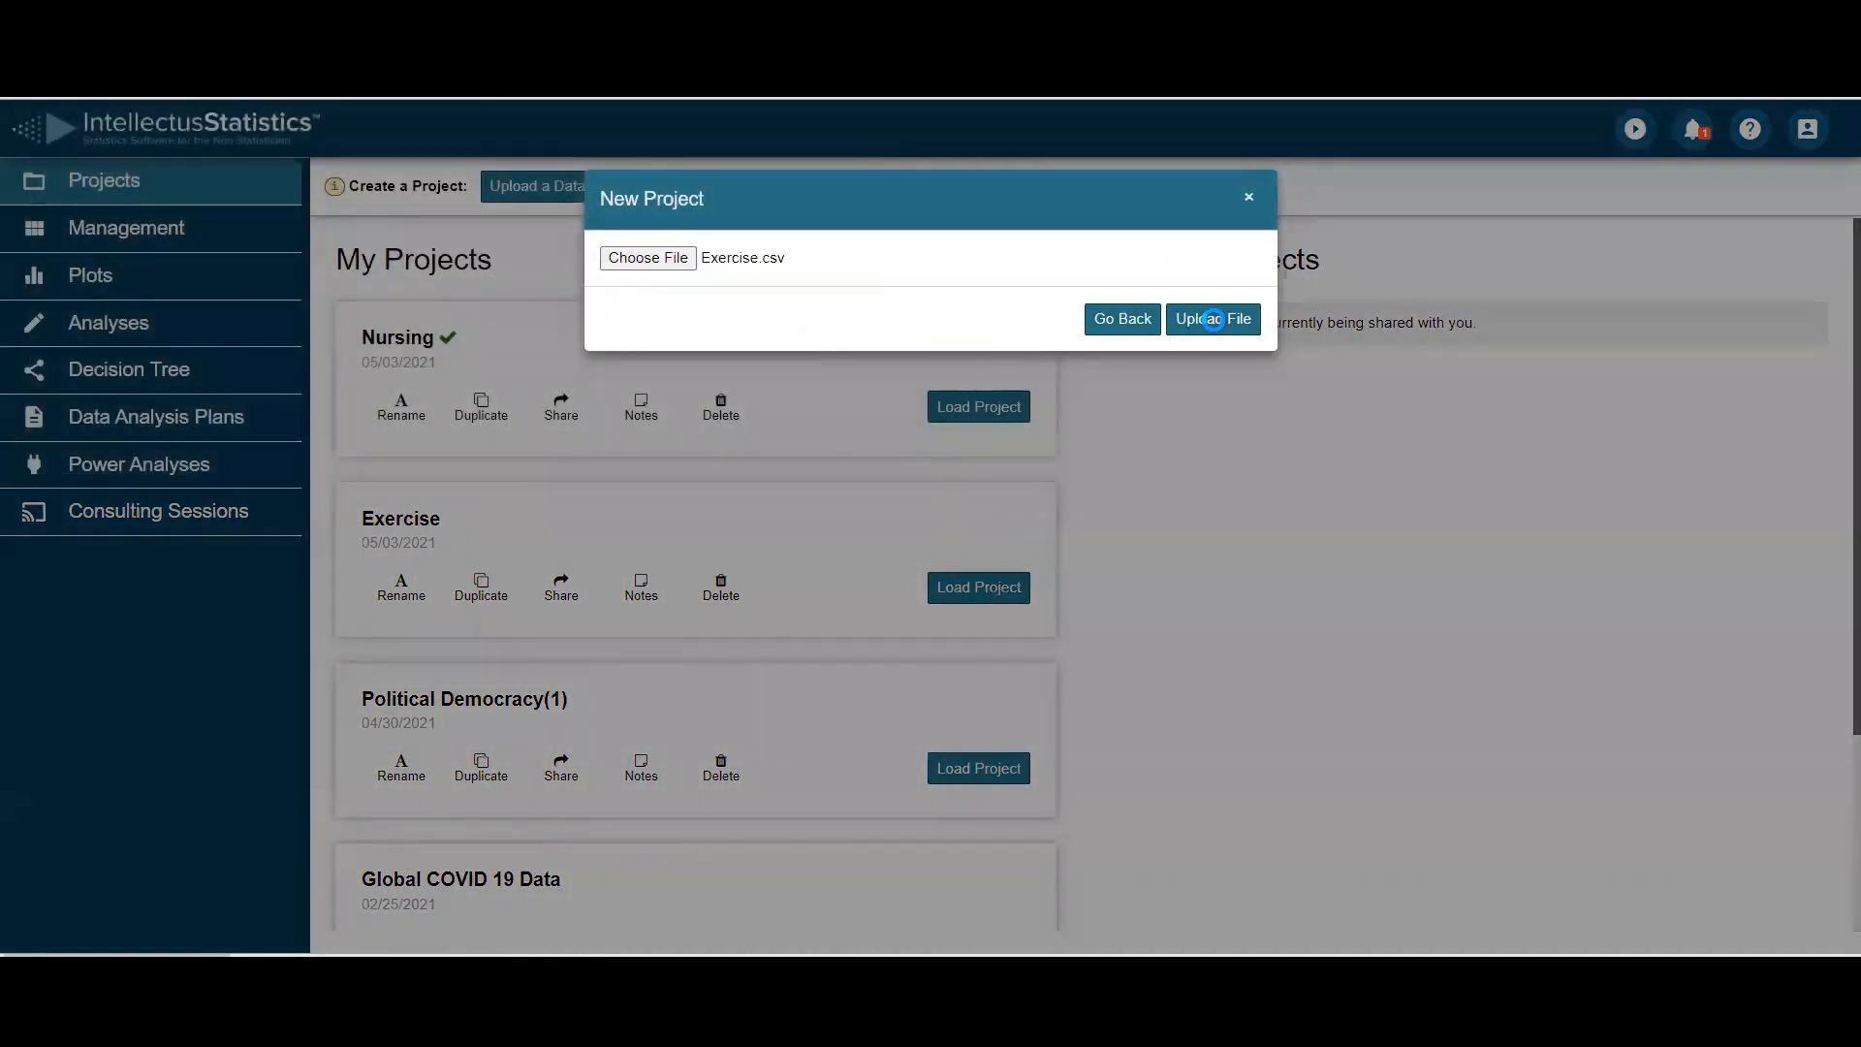
- Accept the levels of measurement and return to the Projects list with Exercise first
left_click(1212, 318)
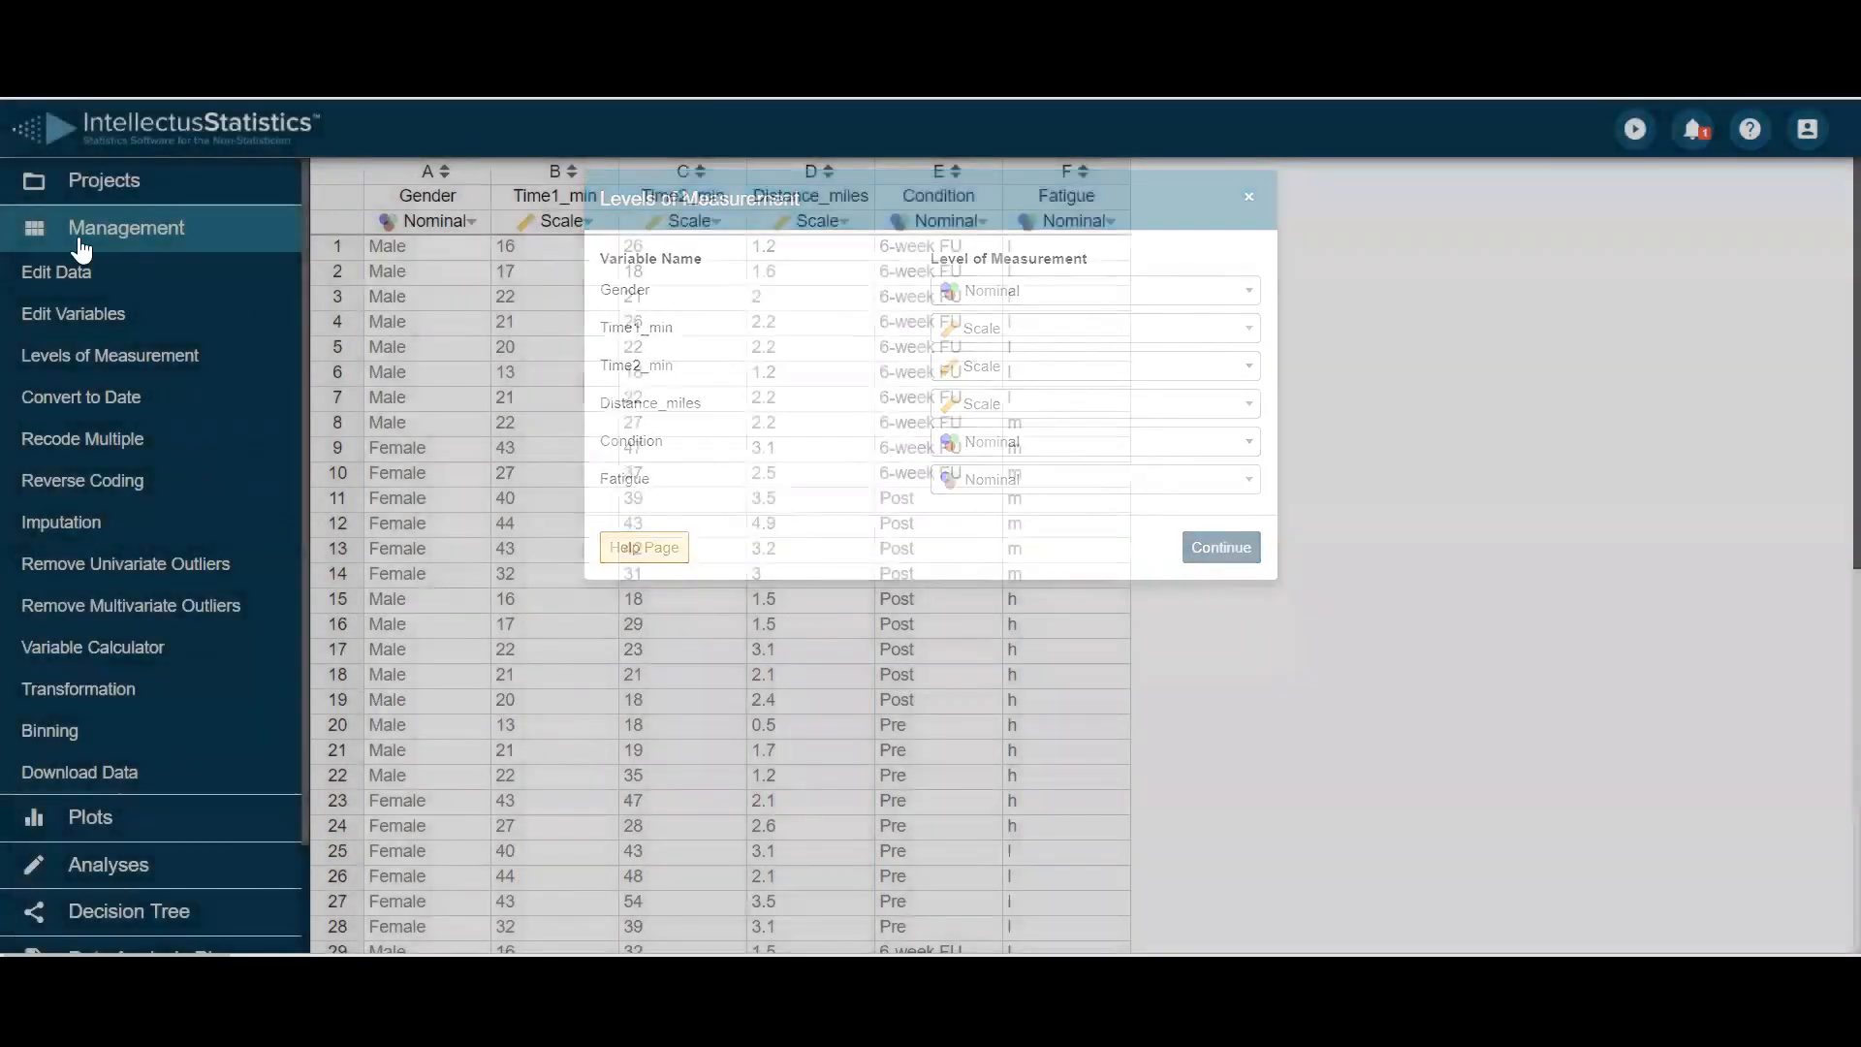
left_click(1246, 196)
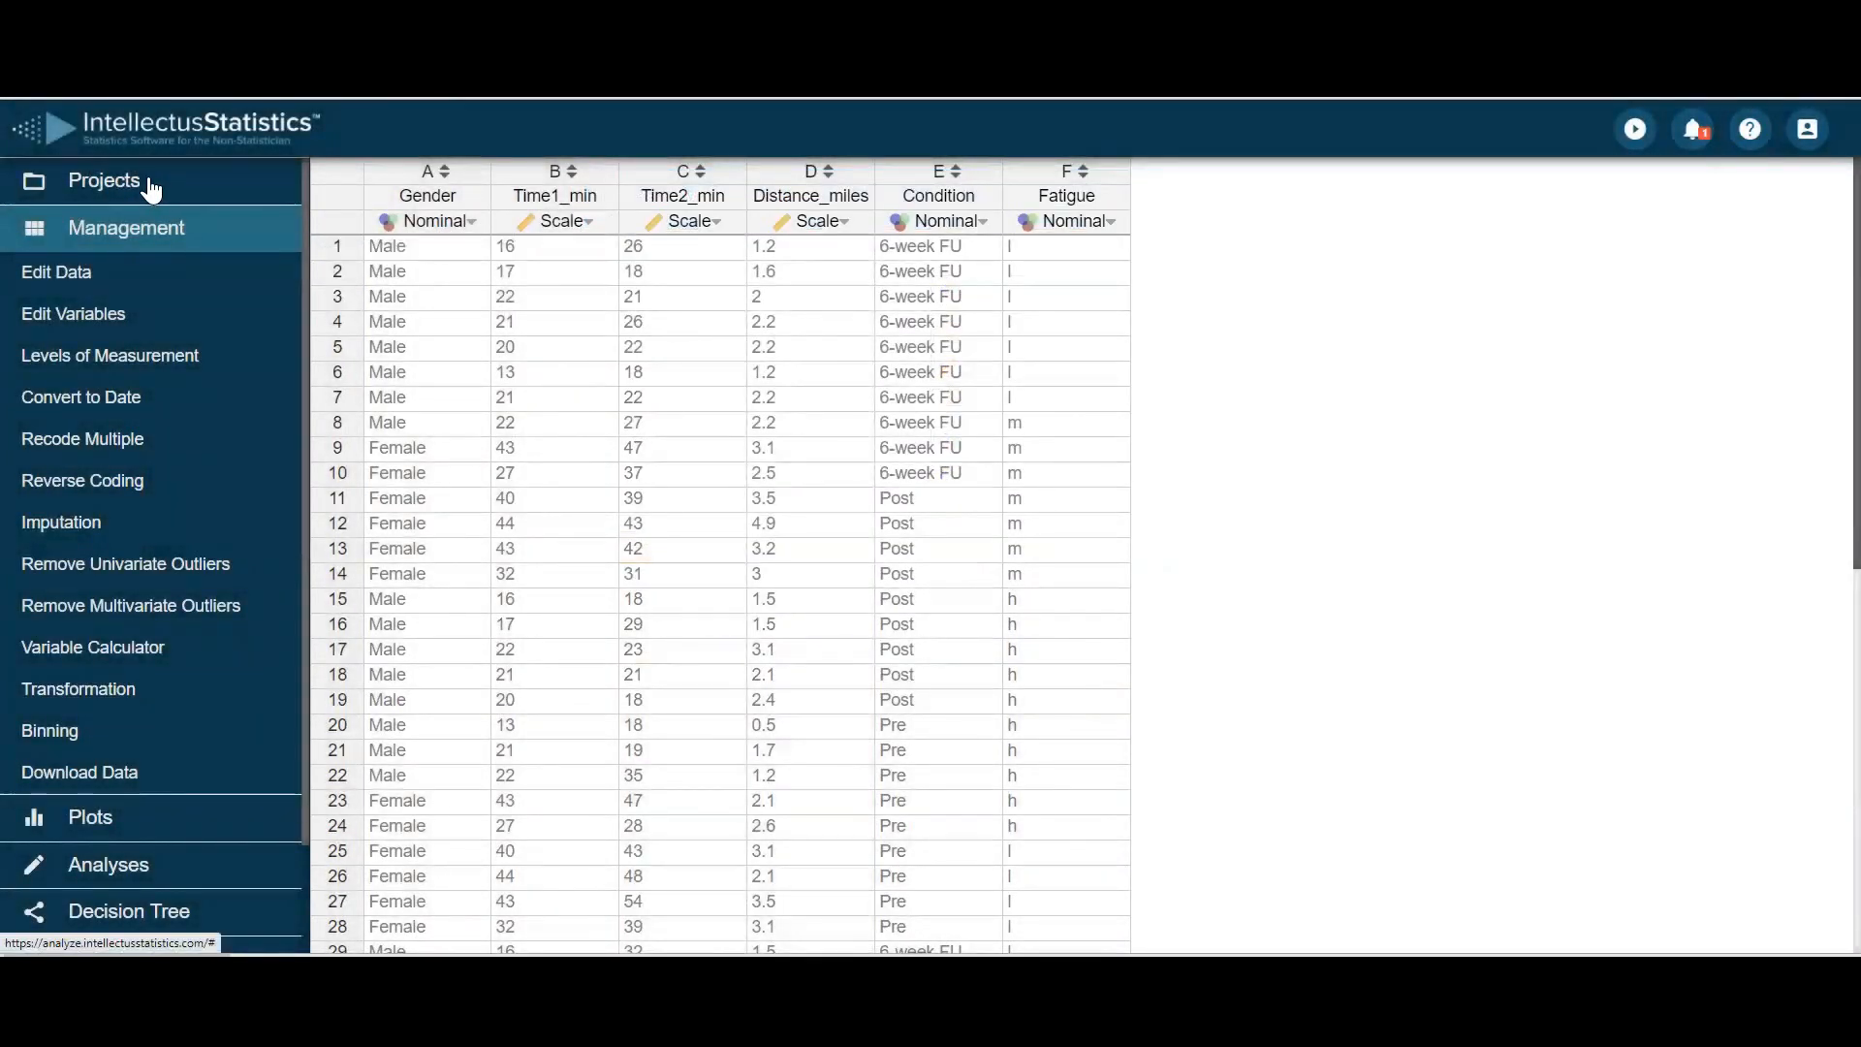
left_click(105, 180)
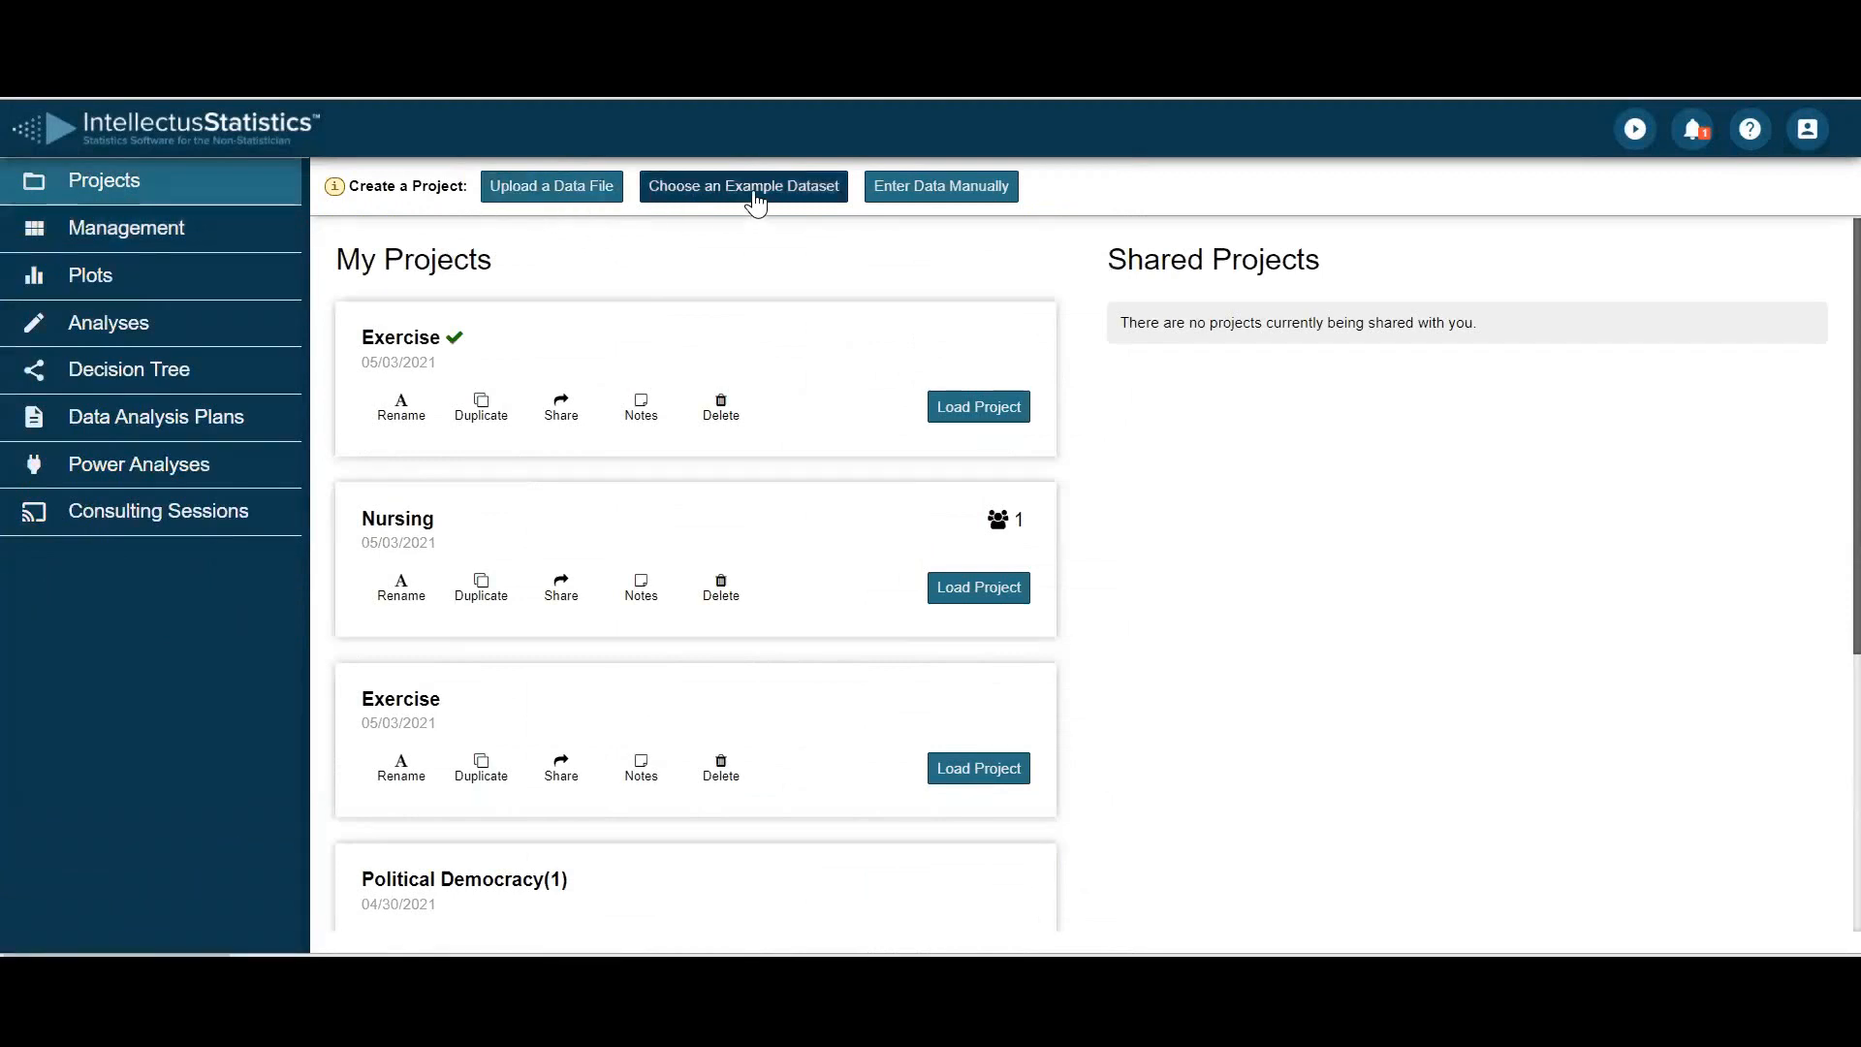
left_click(742, 186)
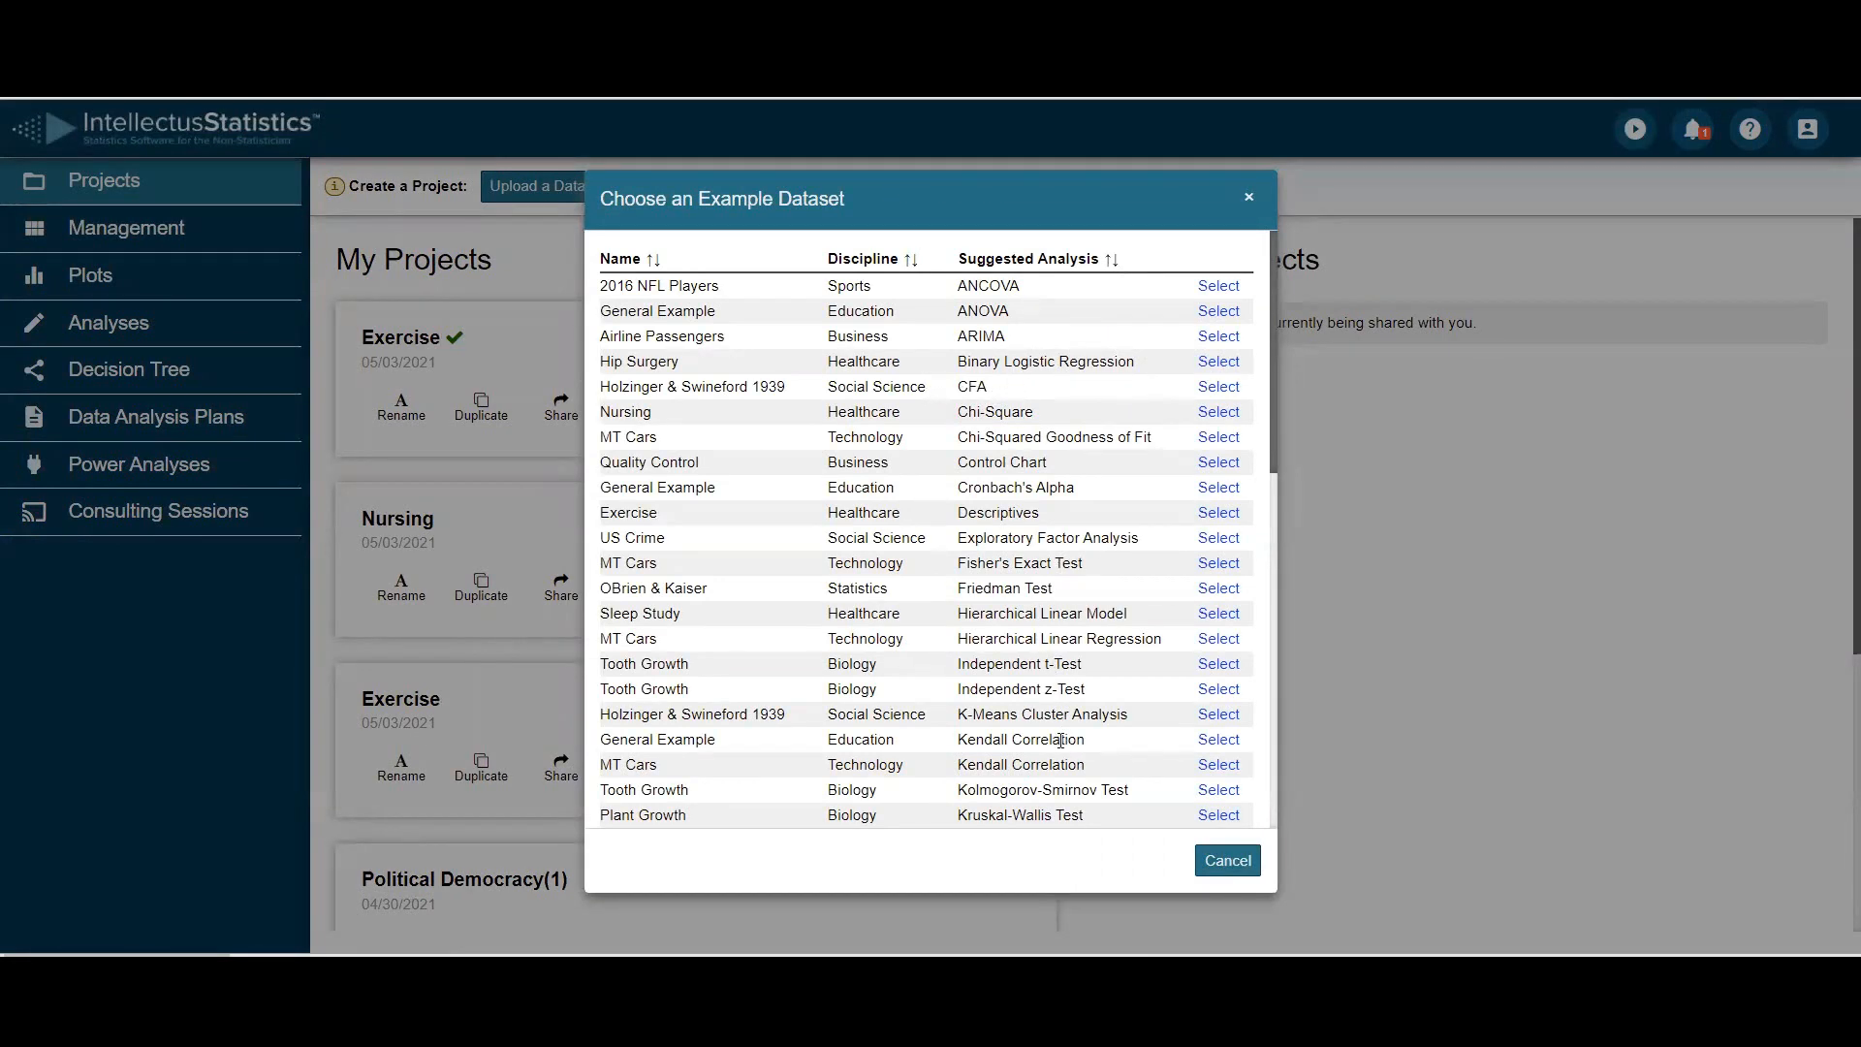
mouse_move(1232, 393)
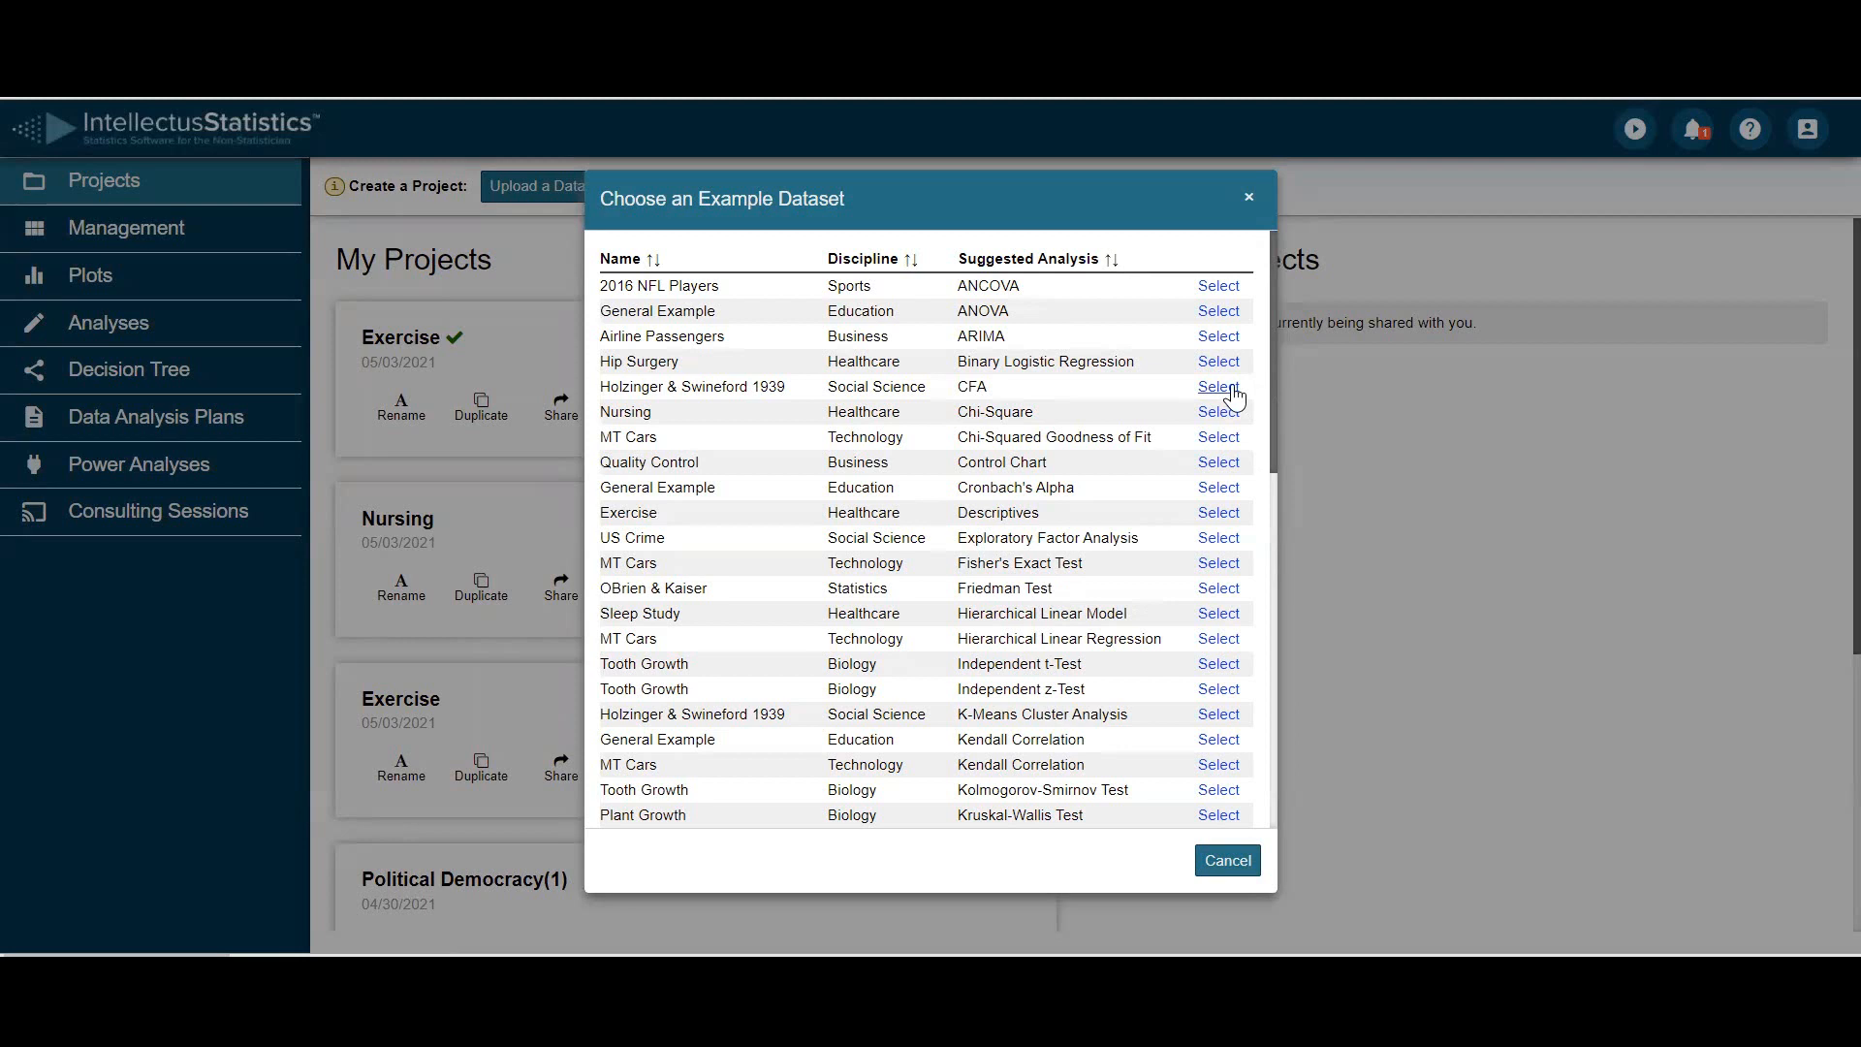
left_click(1217, 385)
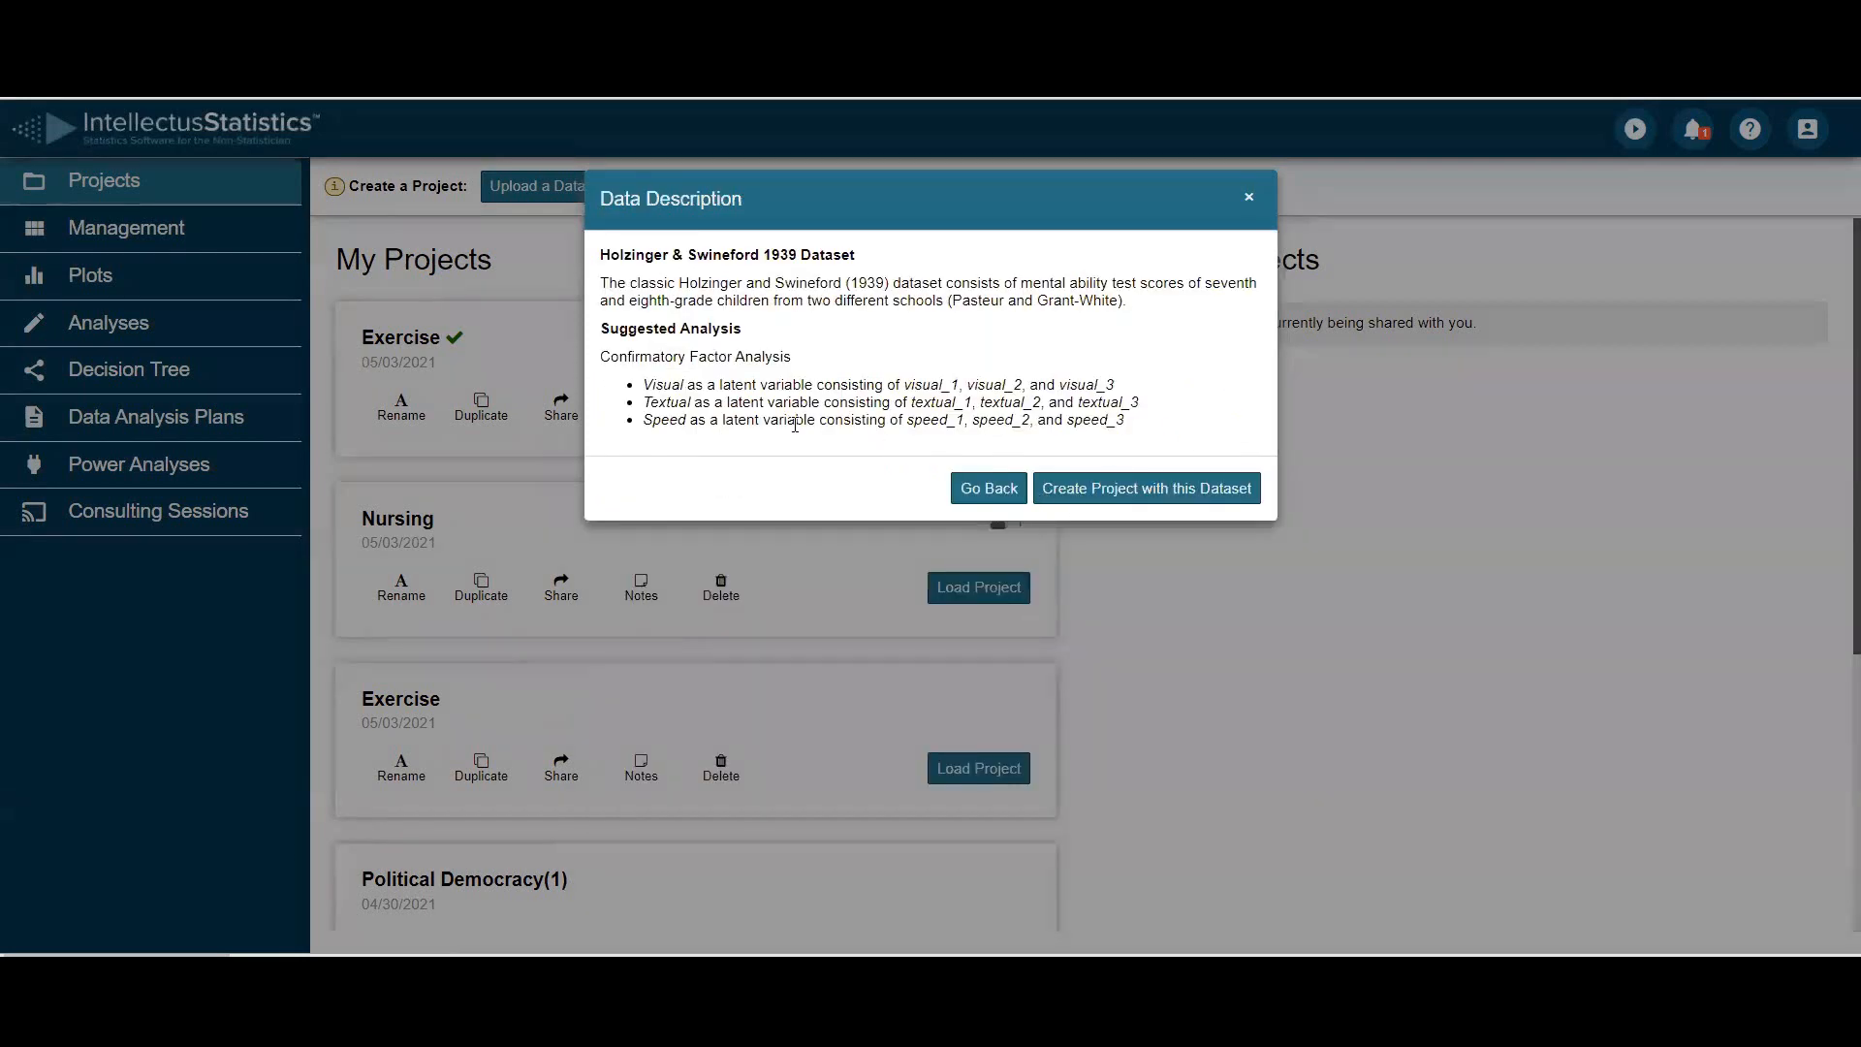
mouse_move(989, 488)
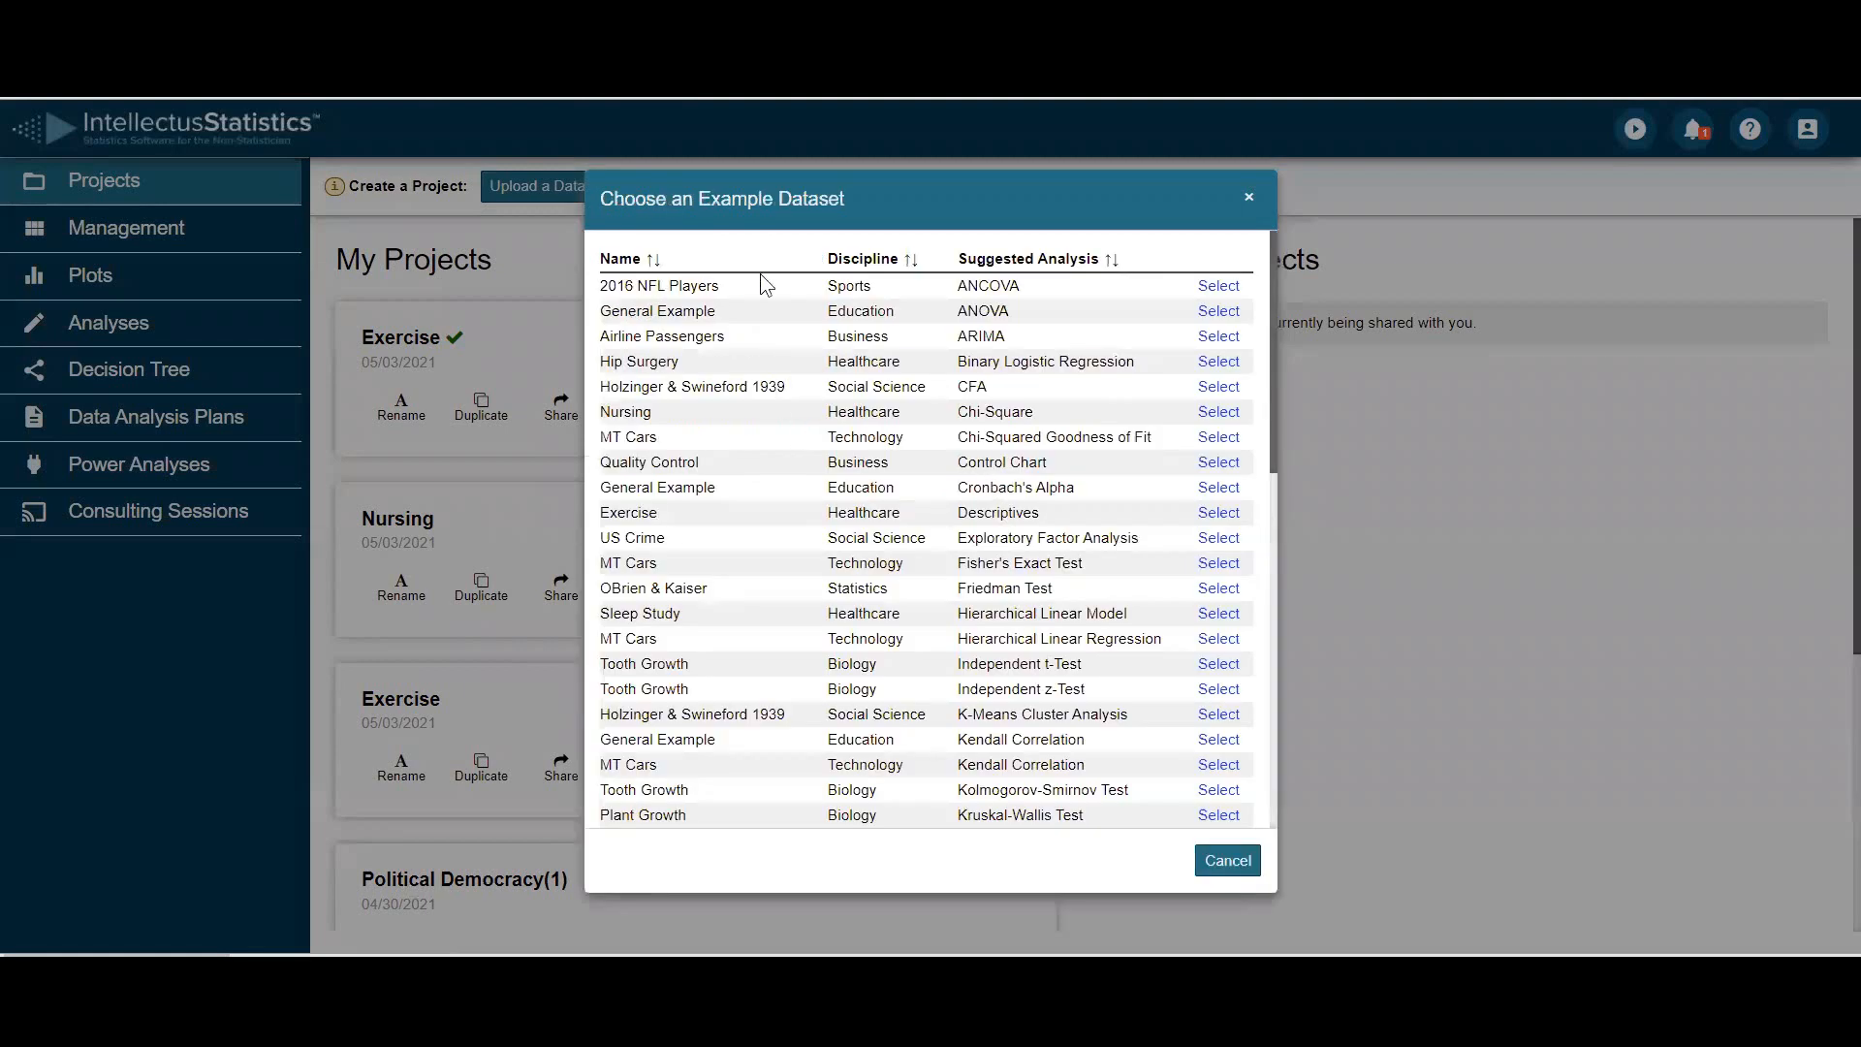
mouse_move(1085, 332)
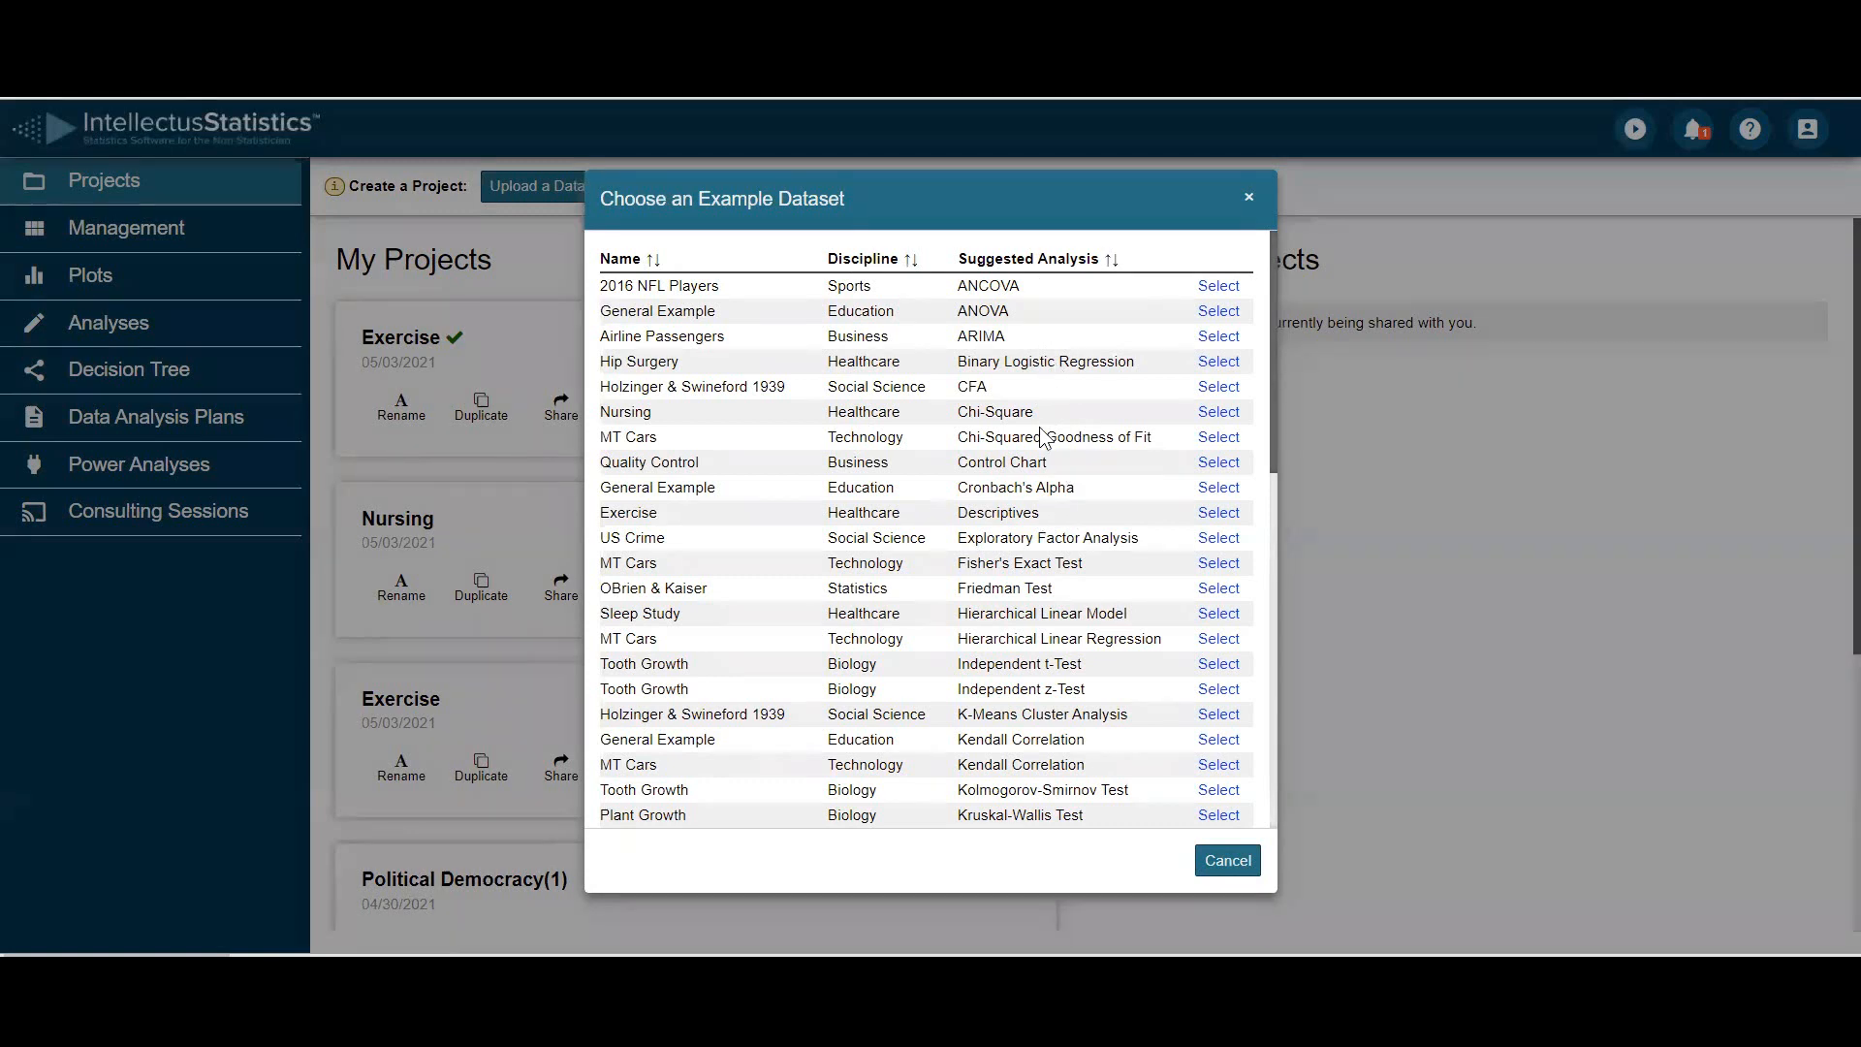
mouse_move(1049, 523)
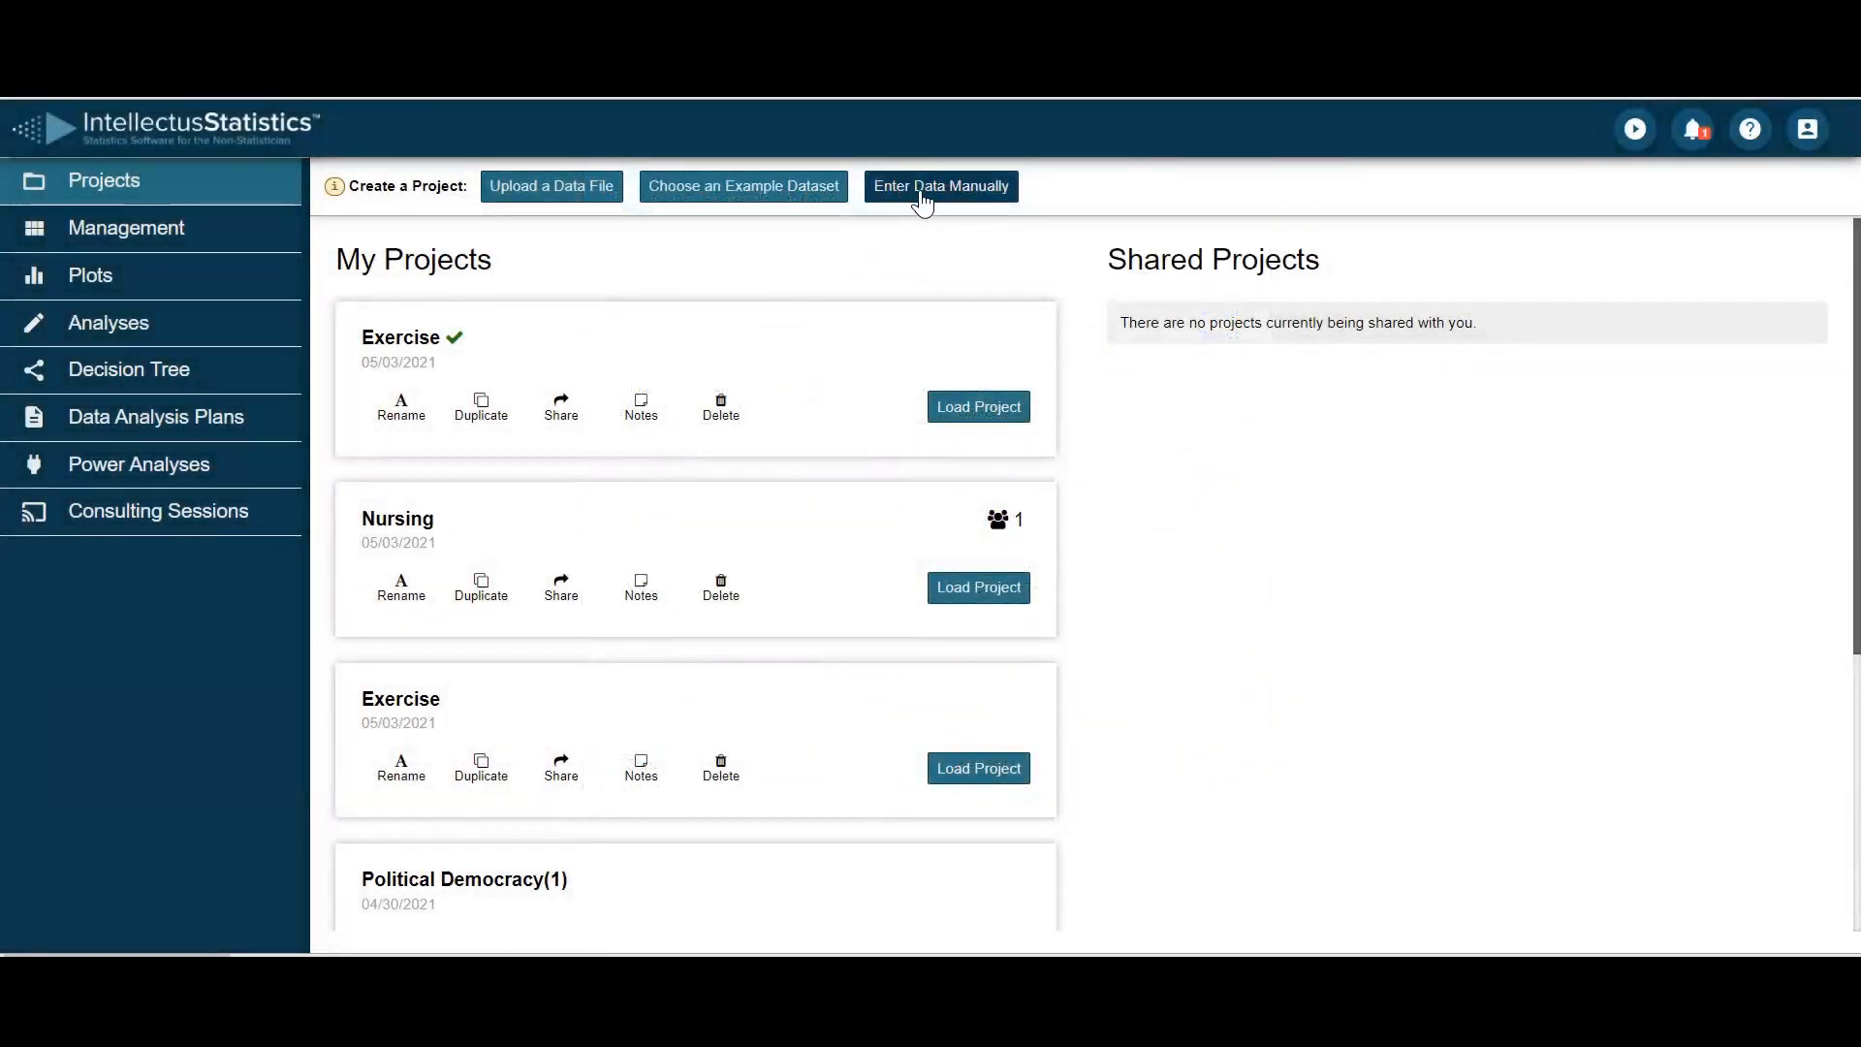
- Enter variables v1 (1, 2, 3) and v2 (a, b, c) in a blank manual-entry grid and save
left_click(940, 186)
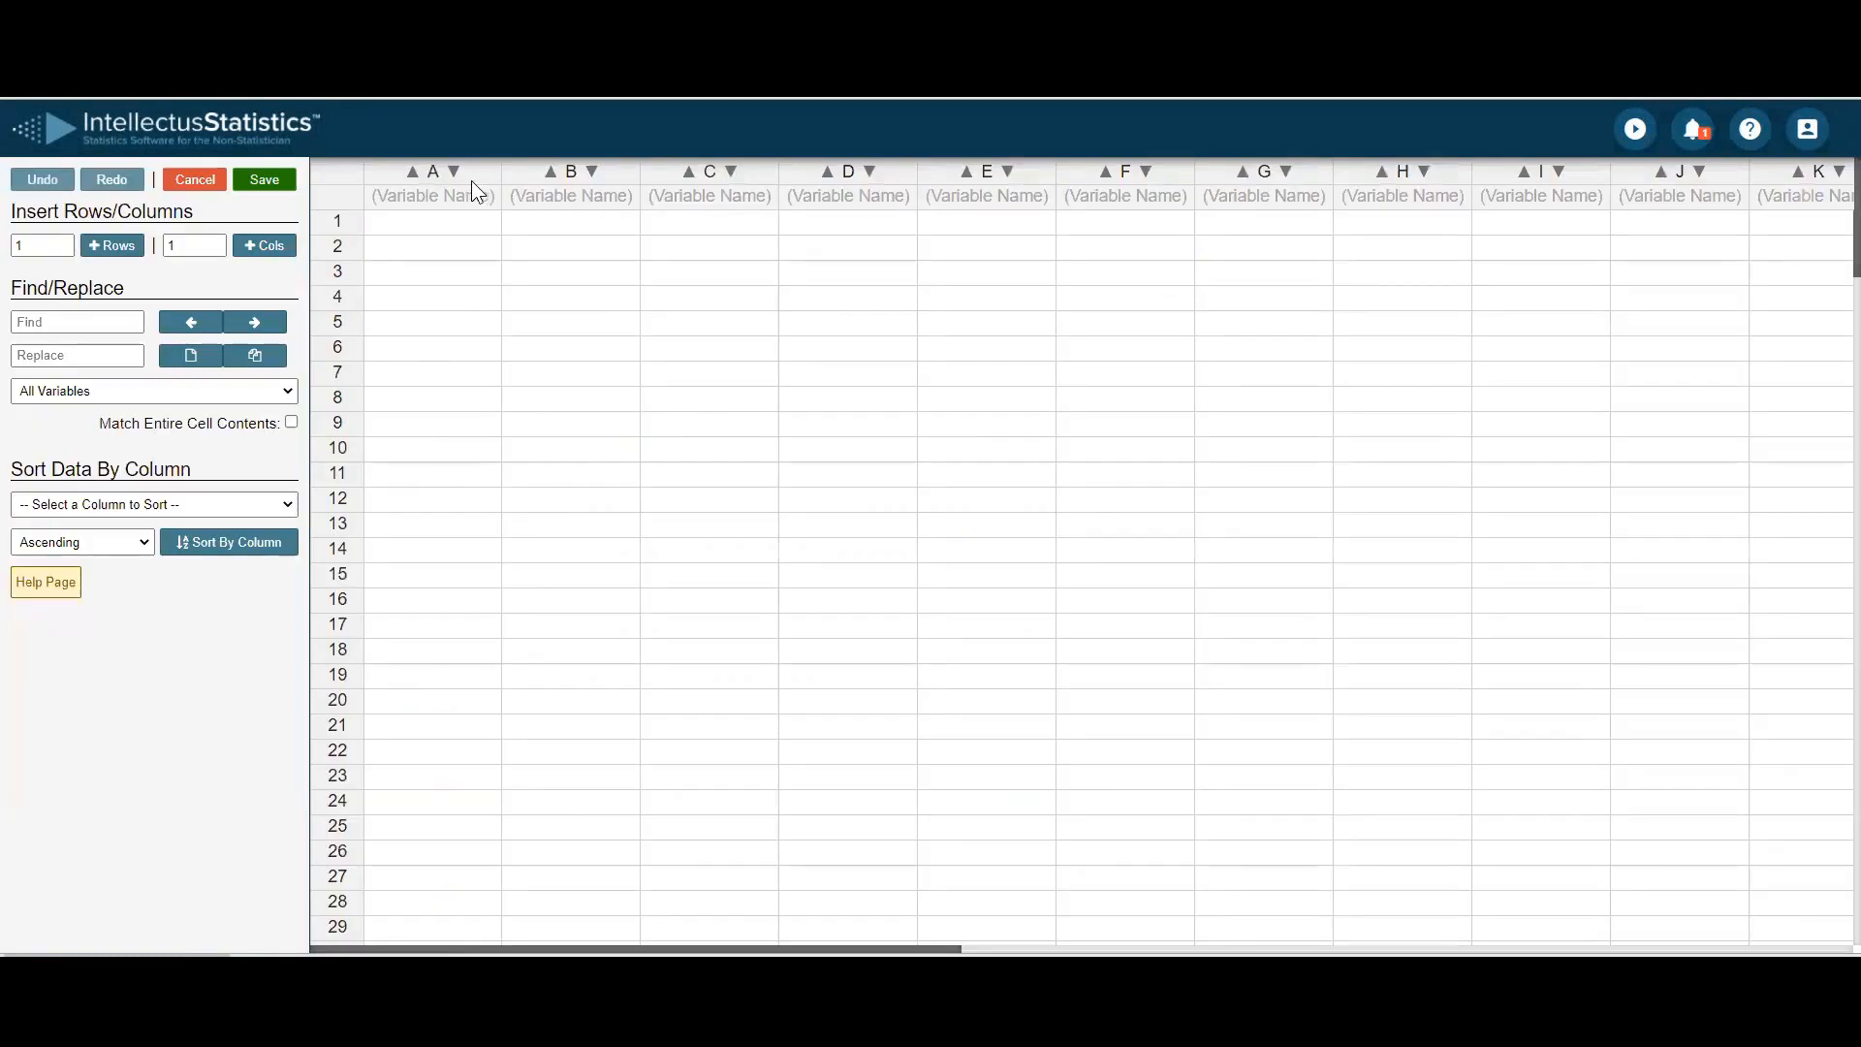
type("v1")
type("v2")
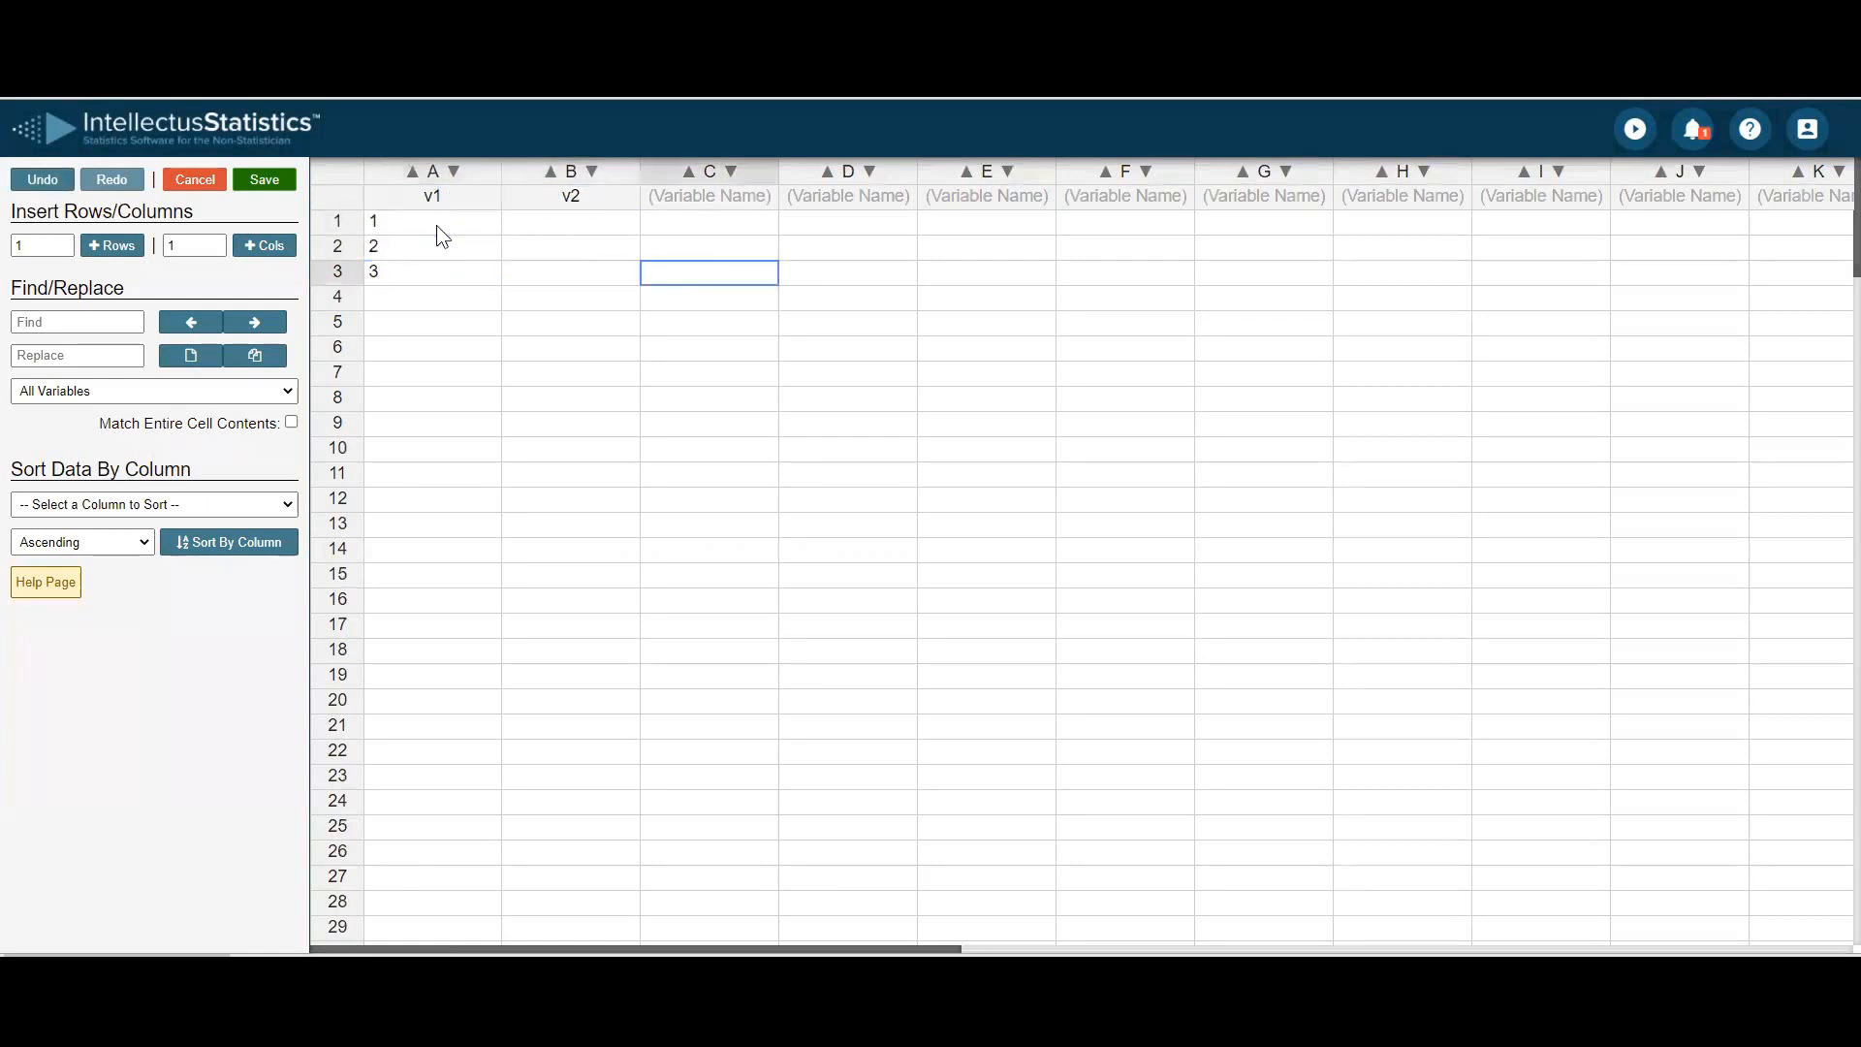
type("a")
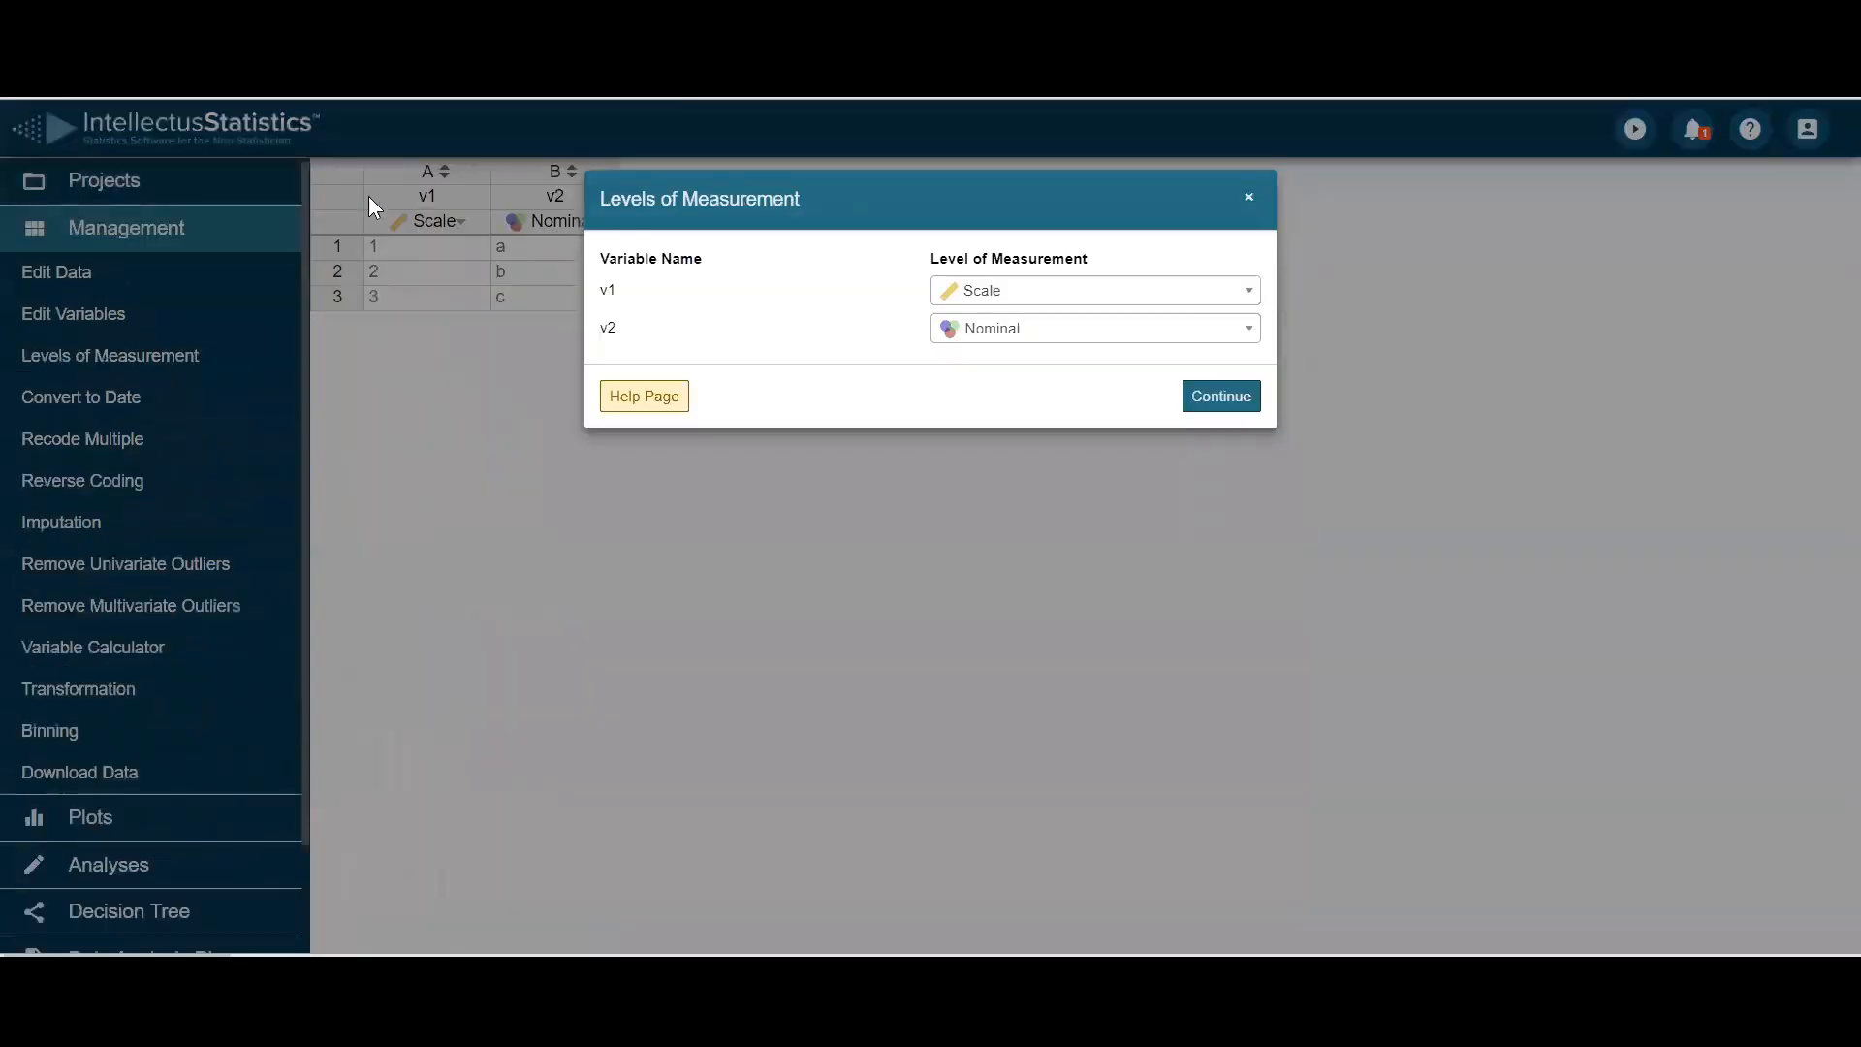
- Confirm v1 as Scale and v2 as Nominal so the dataset opens in Management view
left_click(1219, 395)
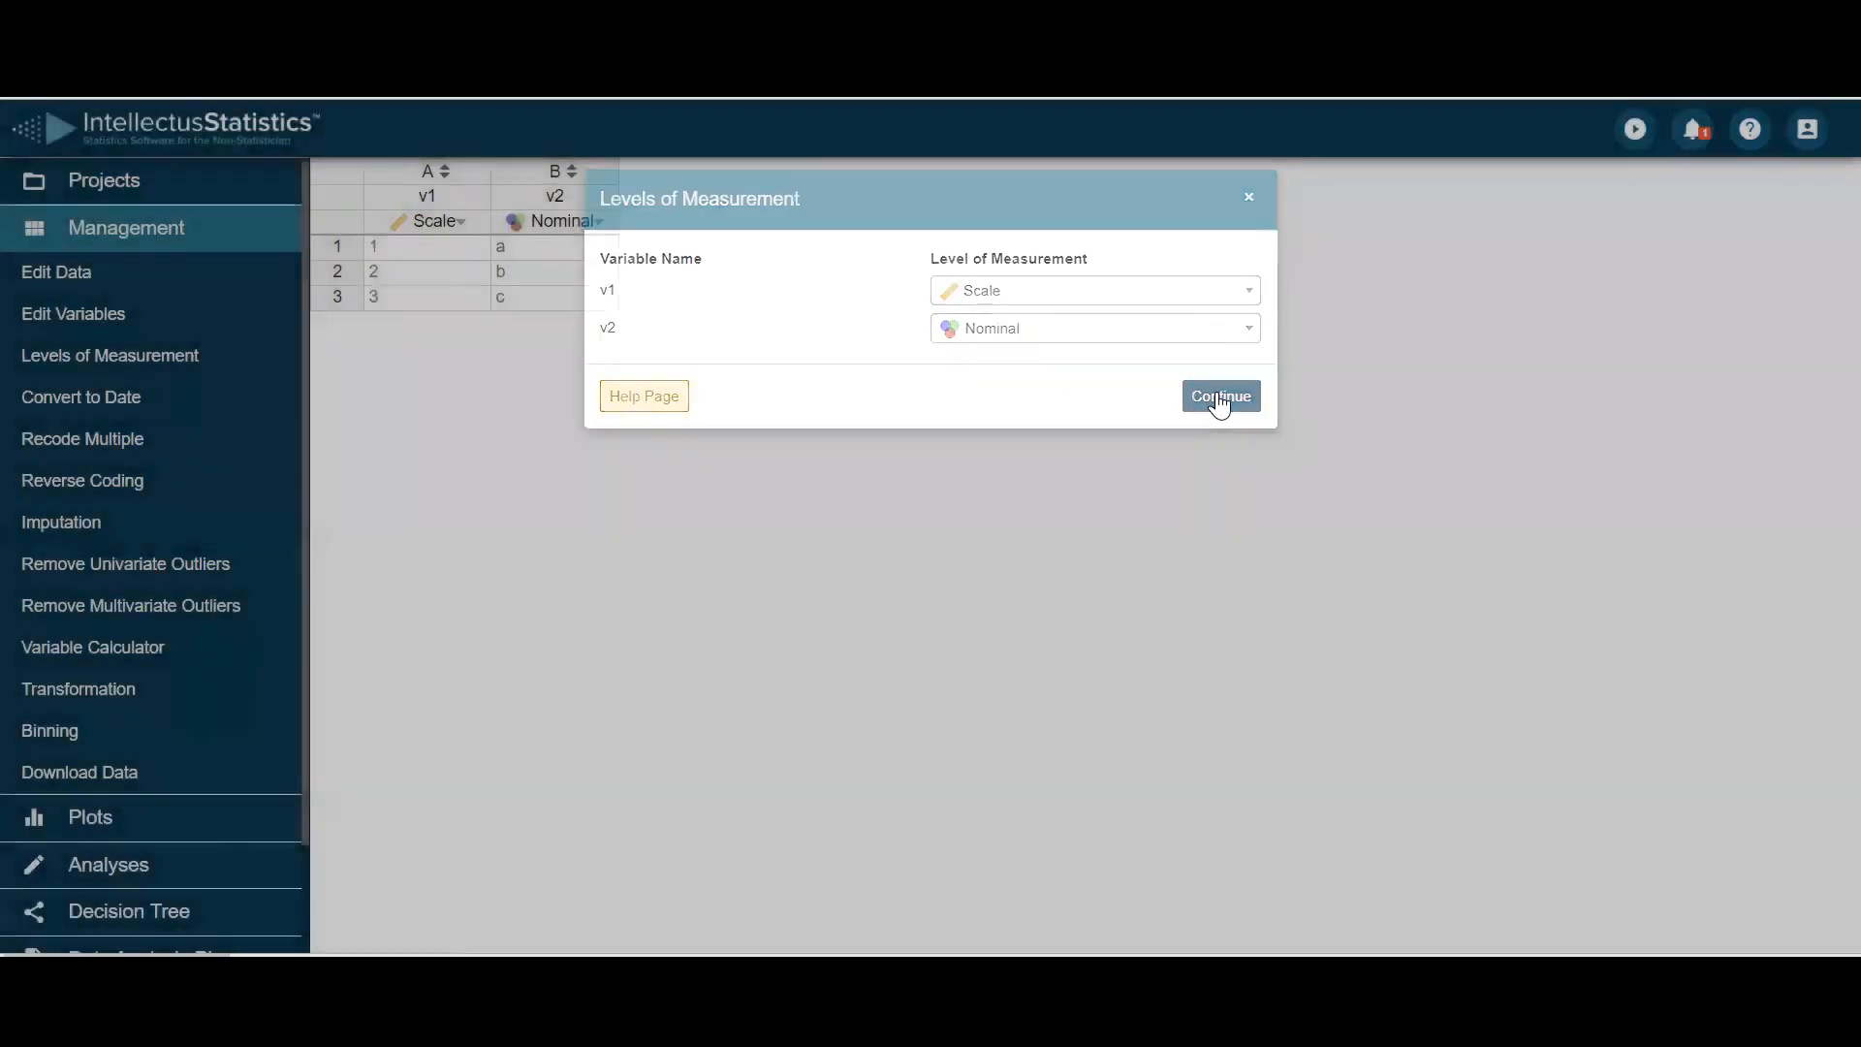
left_click(1219, 395)
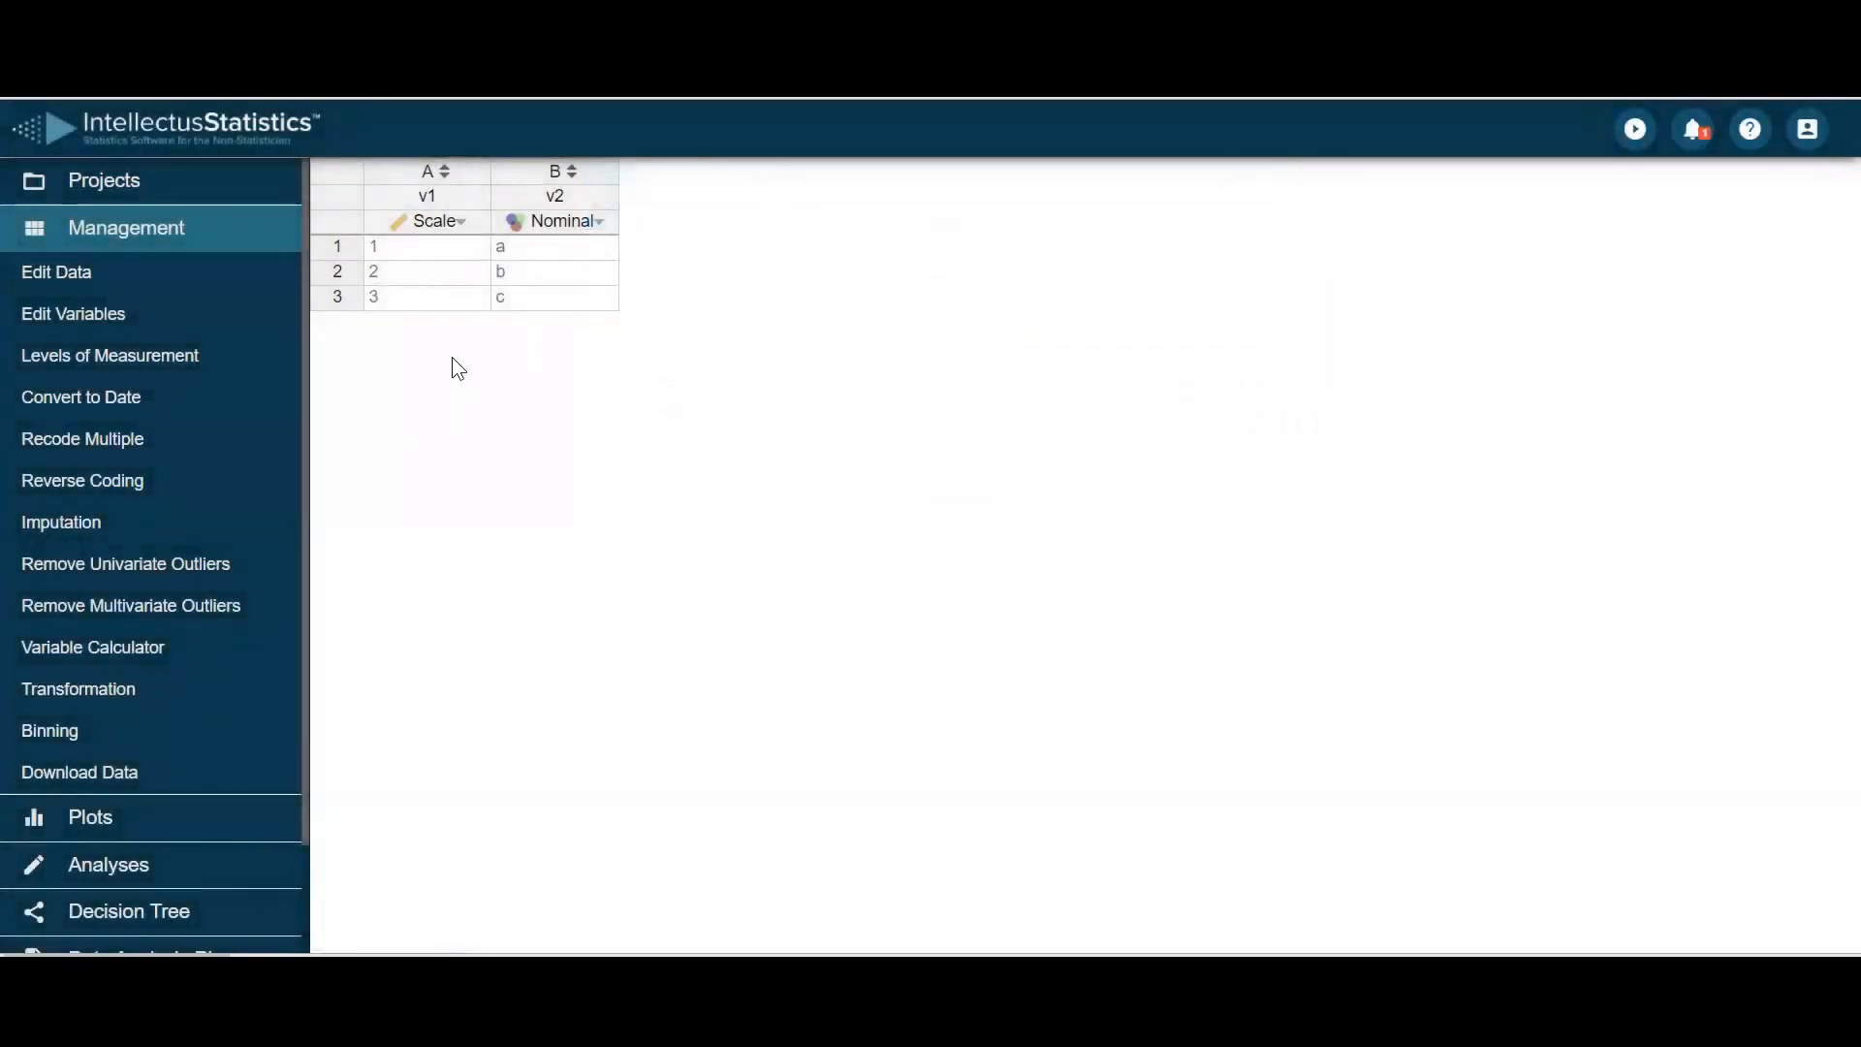